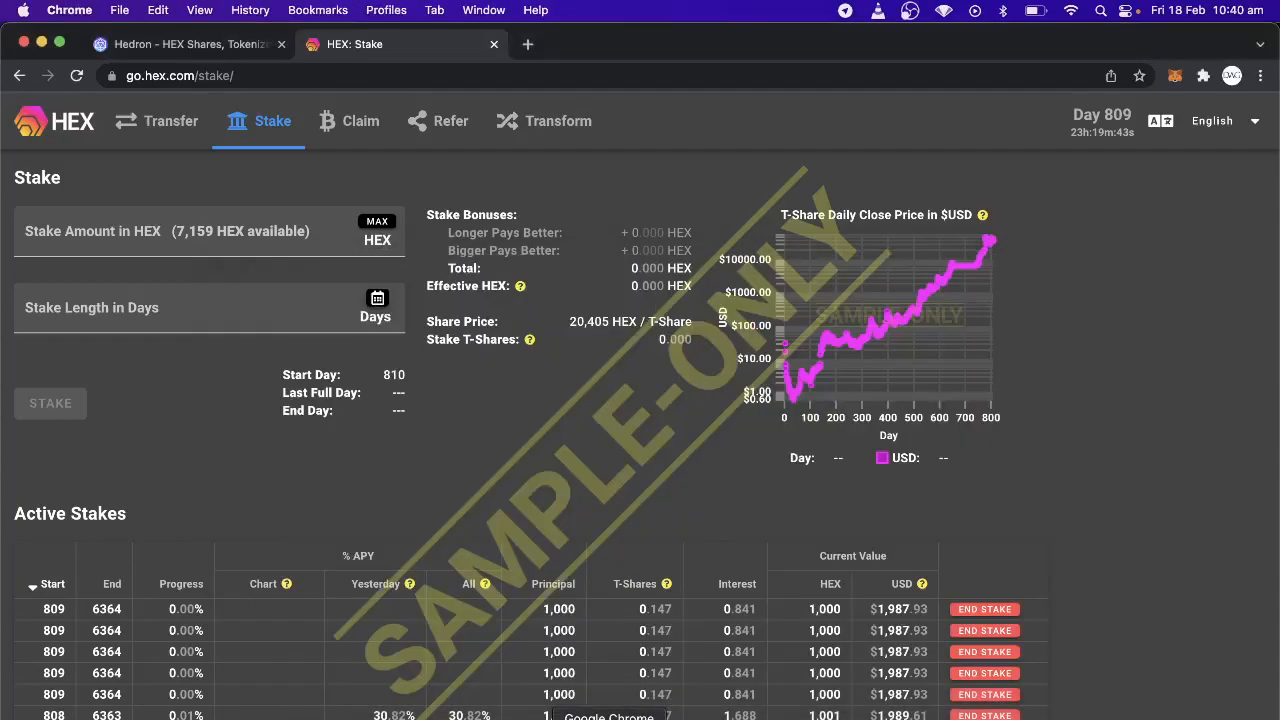
{"action": "mouse_move", "coordinate": [1176, 467]}
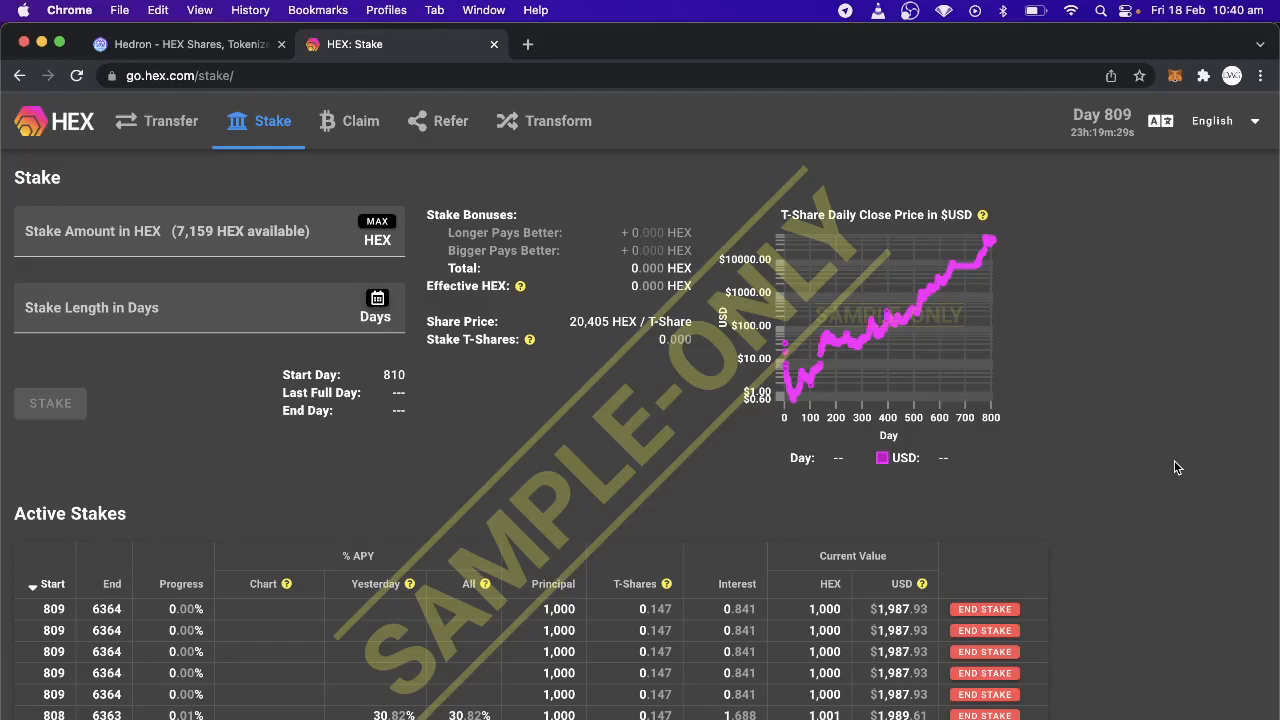
Connect MetaMask Account 1 to the Hedron DApp on PulseChain.
{"action": "scroll", "scroll_direction": "down", "scroll_amount": 3}
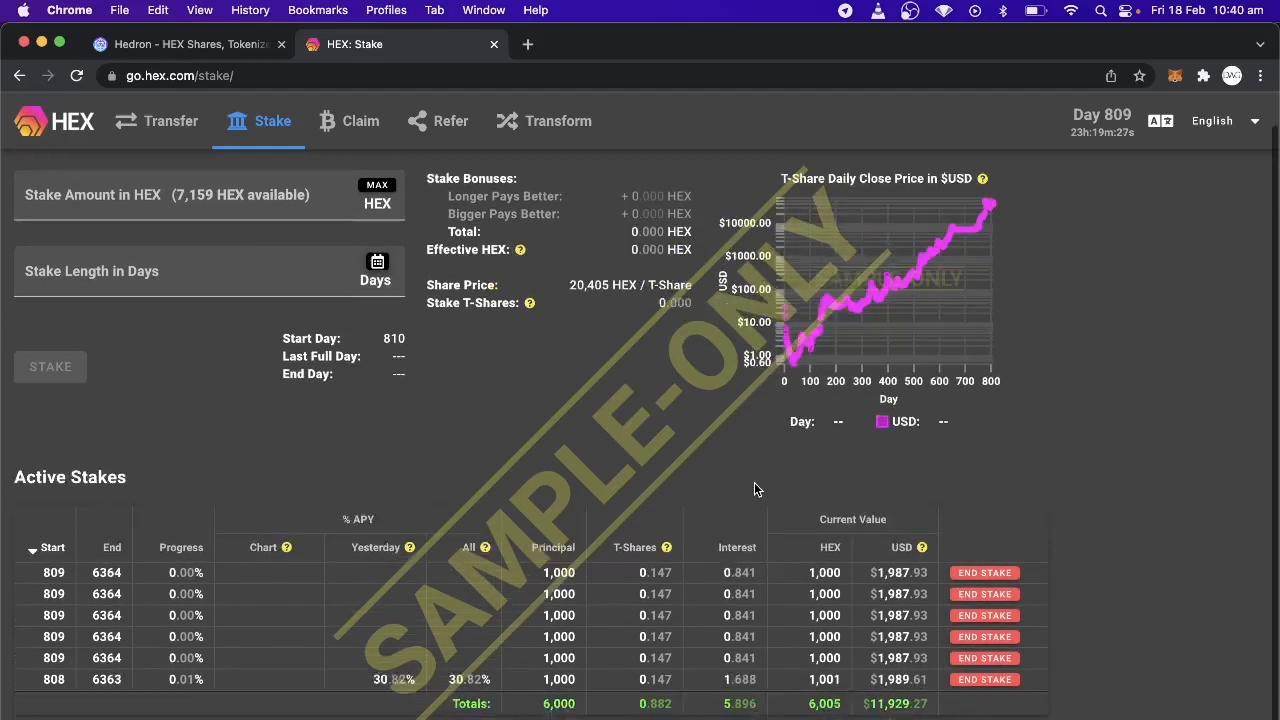
{"action": "scroll", "scroll_direction": "down", "scroll_amount": 3}
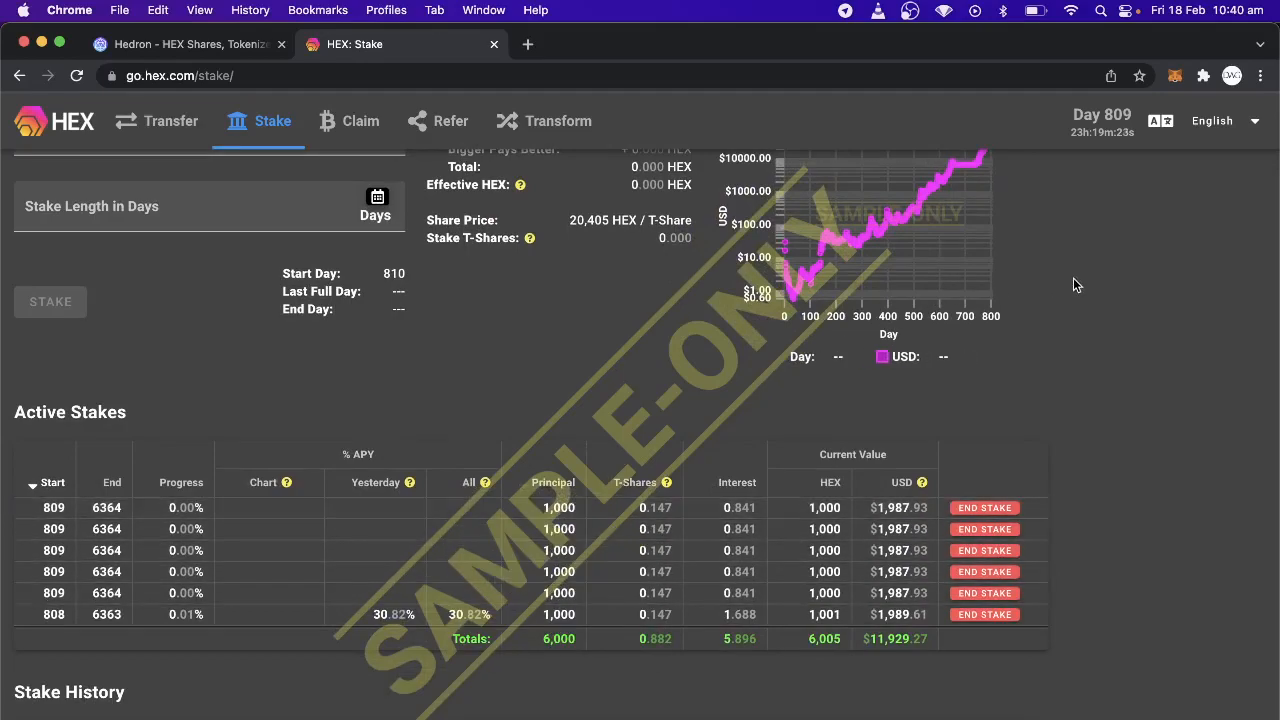
{"action": "mouse_move", "coordinate": [1122, 363]}
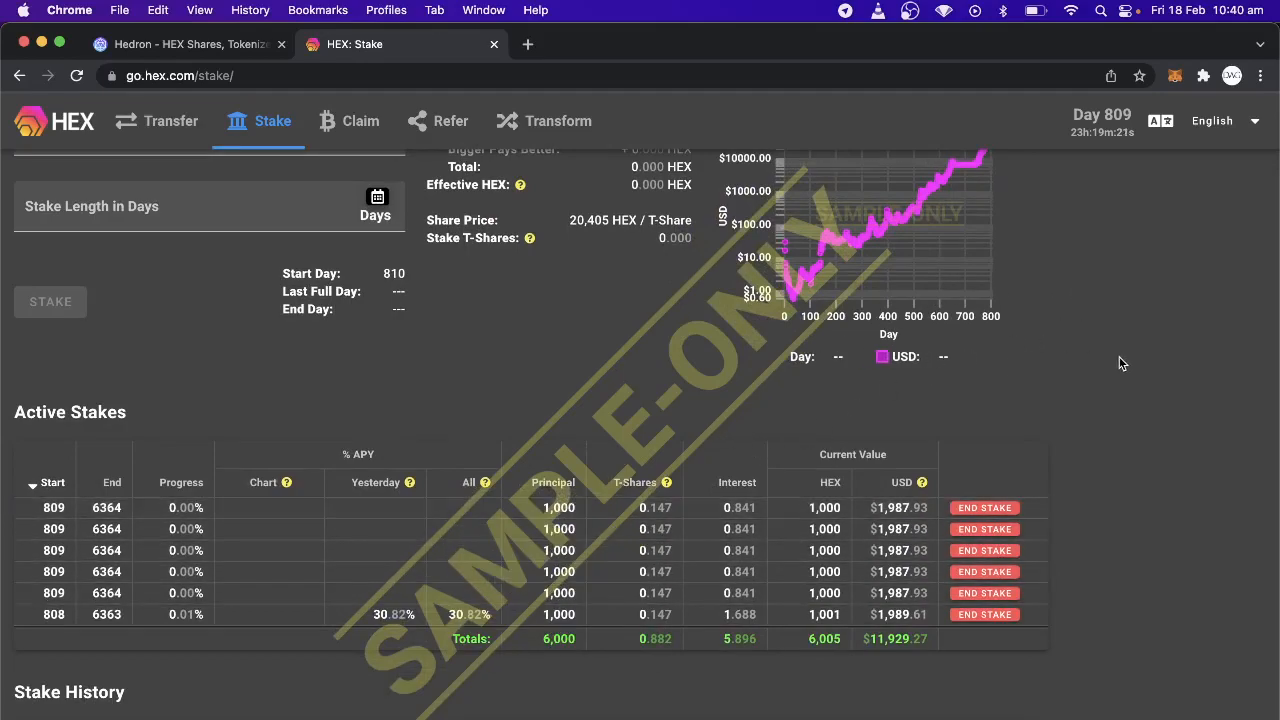
{"action": "mouse_move", "coordinate": [1115, 403]}
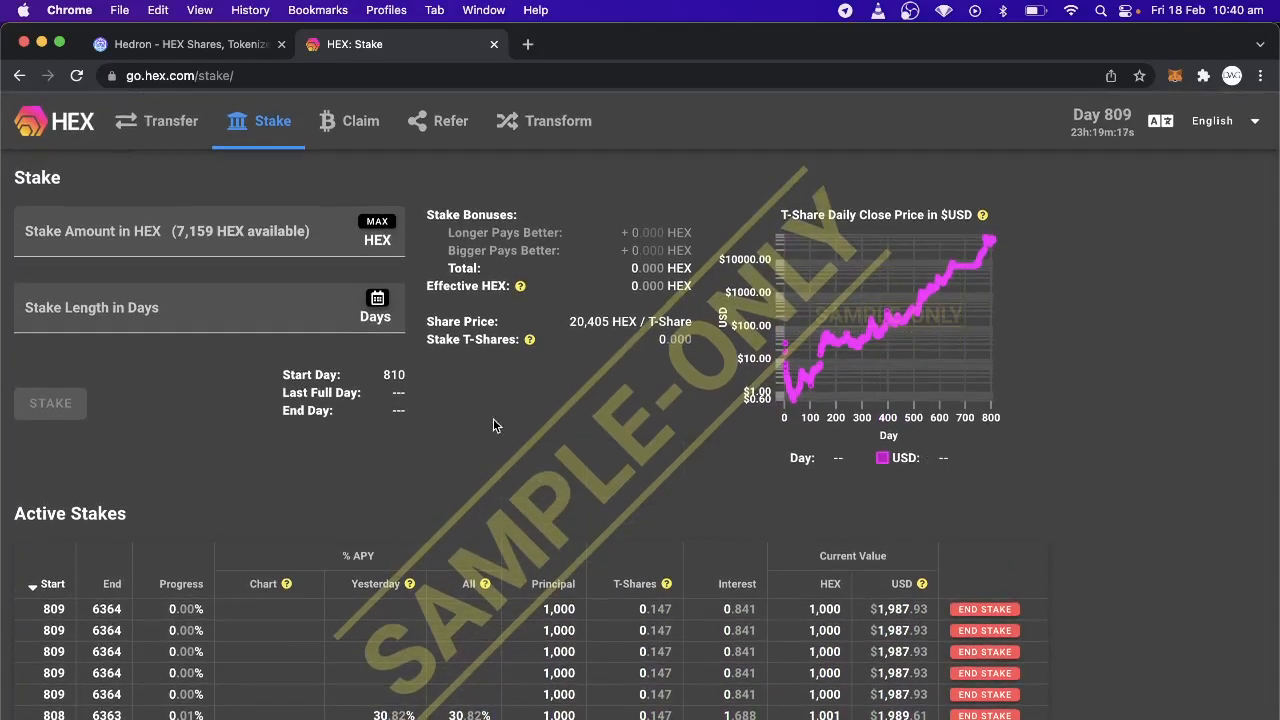
{"action": "mouse_move", "coordinate": [225, 520]}
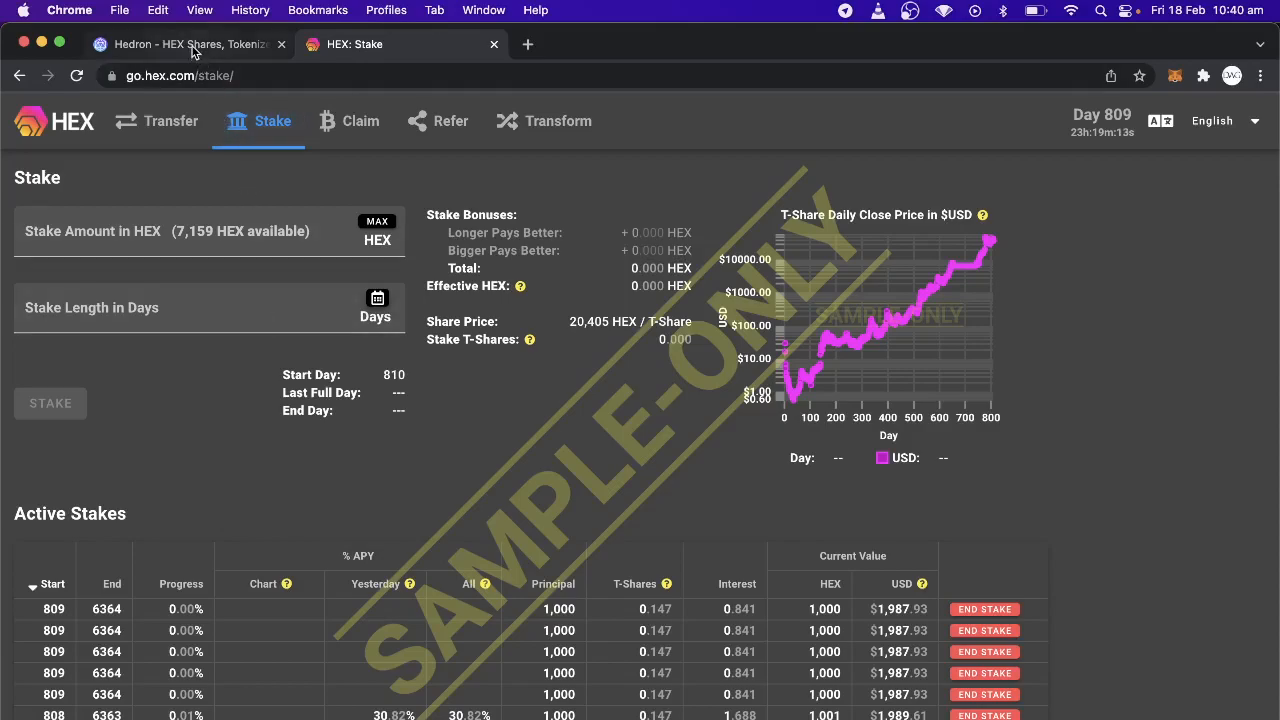
{"action": "left_click", "coordinate": [185, 44]}
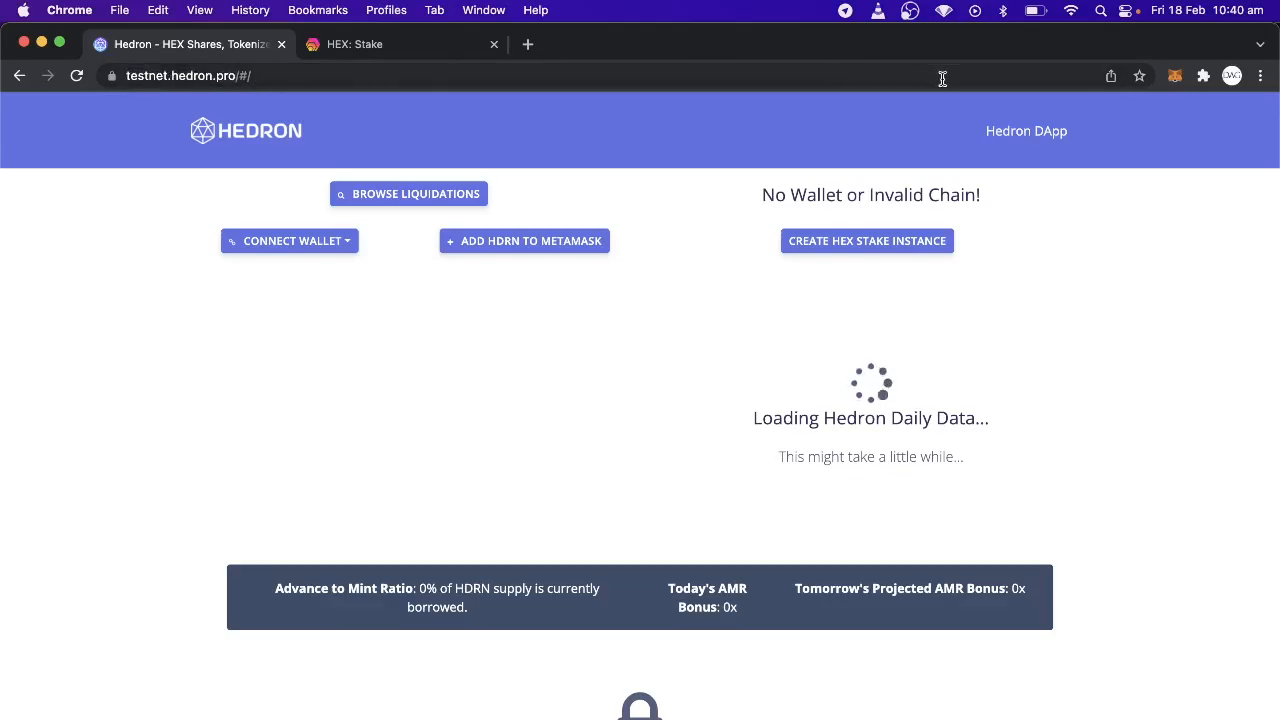
{"action": "mouse_move", "coordinate": [289, 240]}
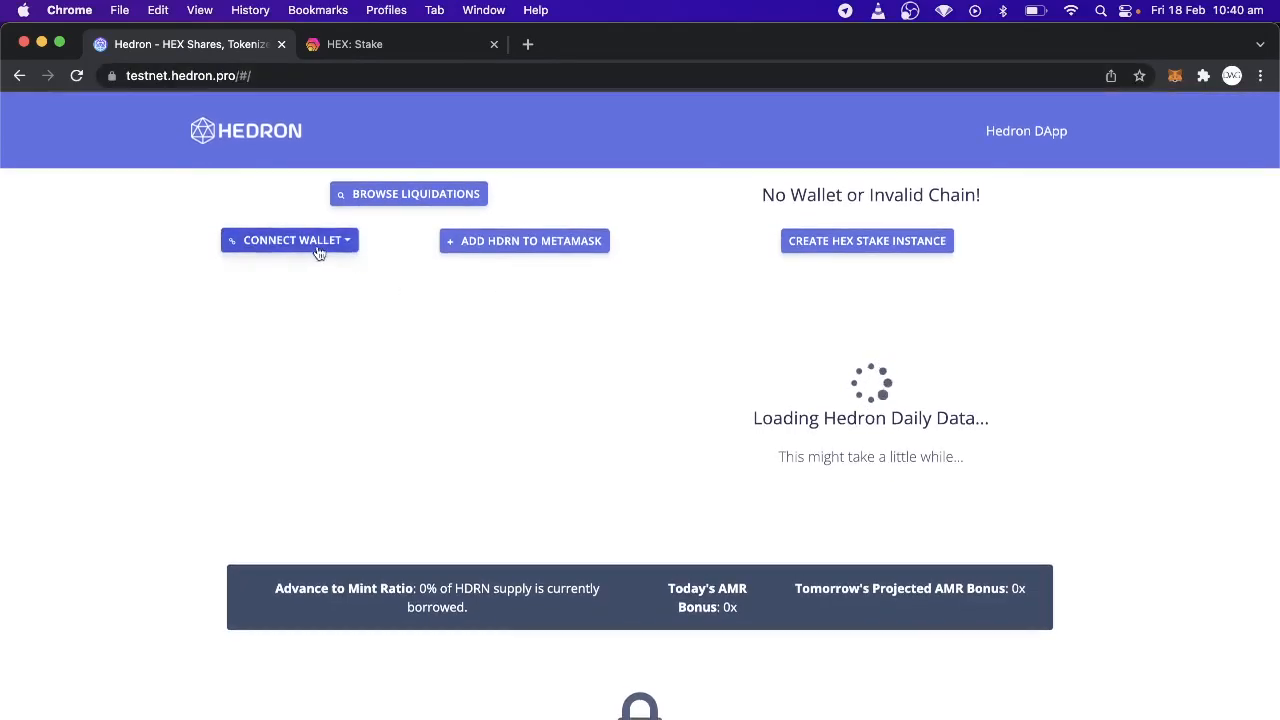
{"action": "left_click", "coordinate": [289, 240]}
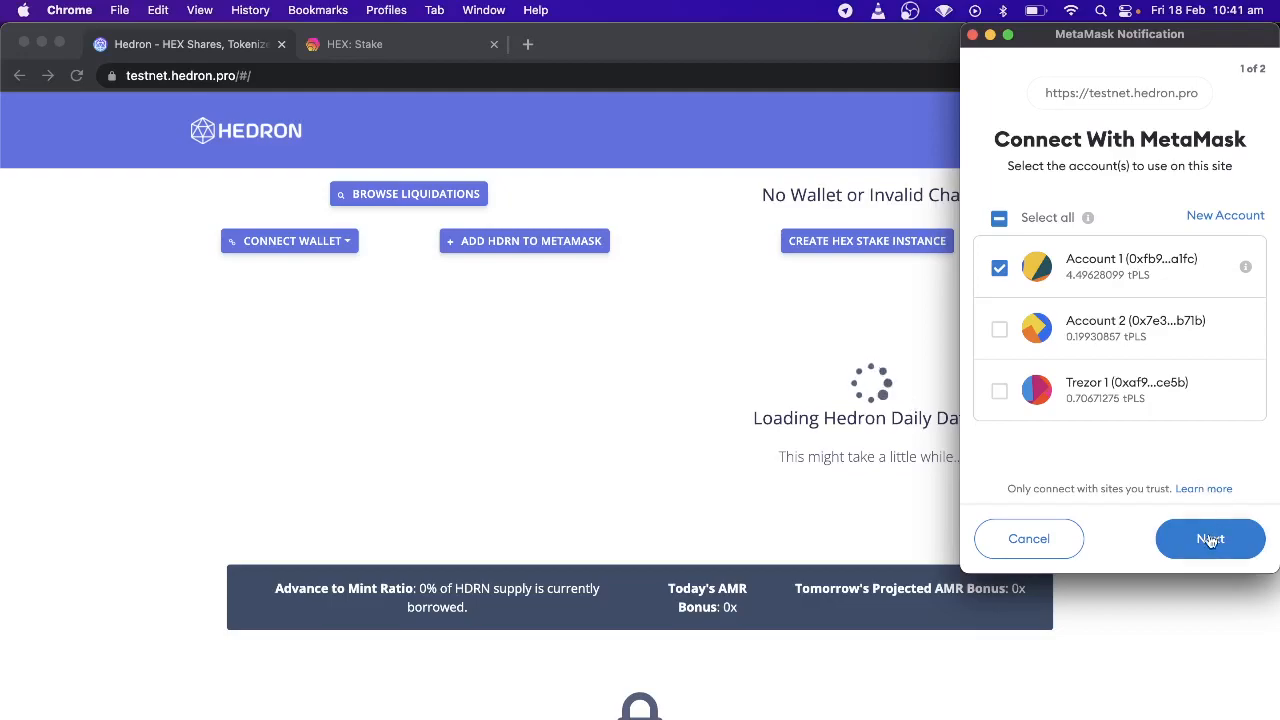
{"action": "left_click", "coordinate": [1210, 538]}
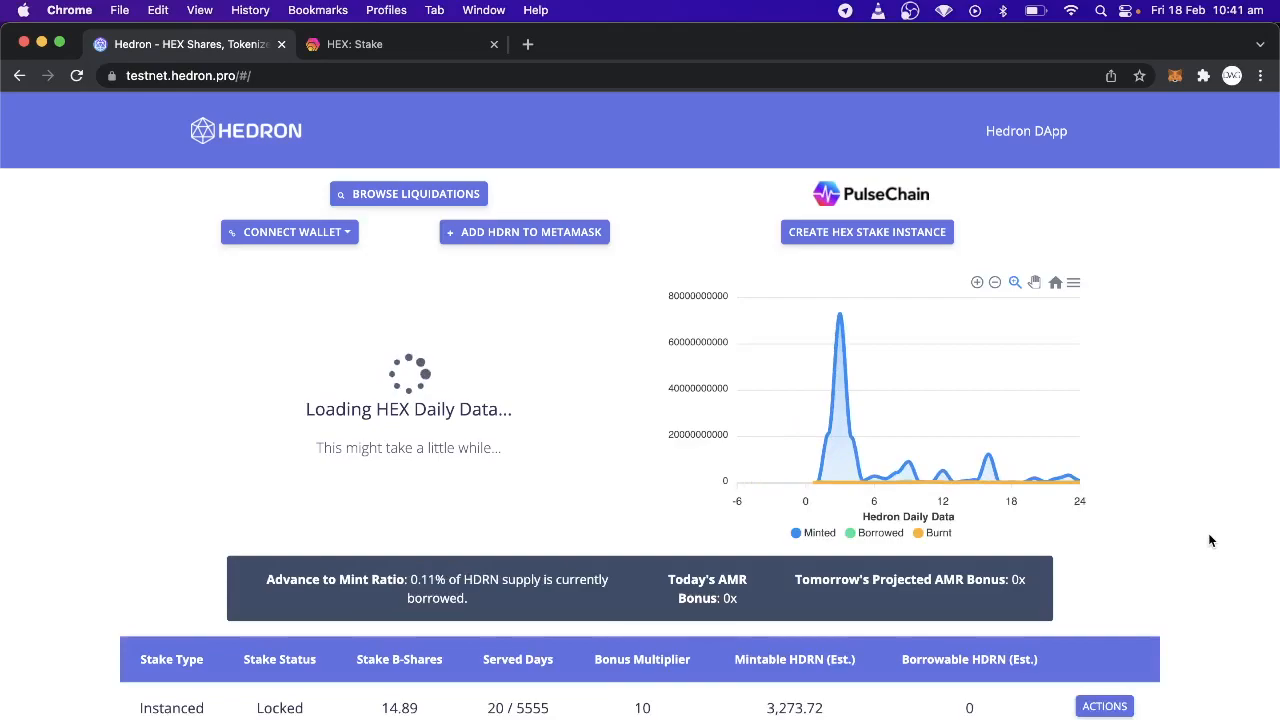
{"action": "scroll", "scroll_direction": "down", "scroll_amount": 3}
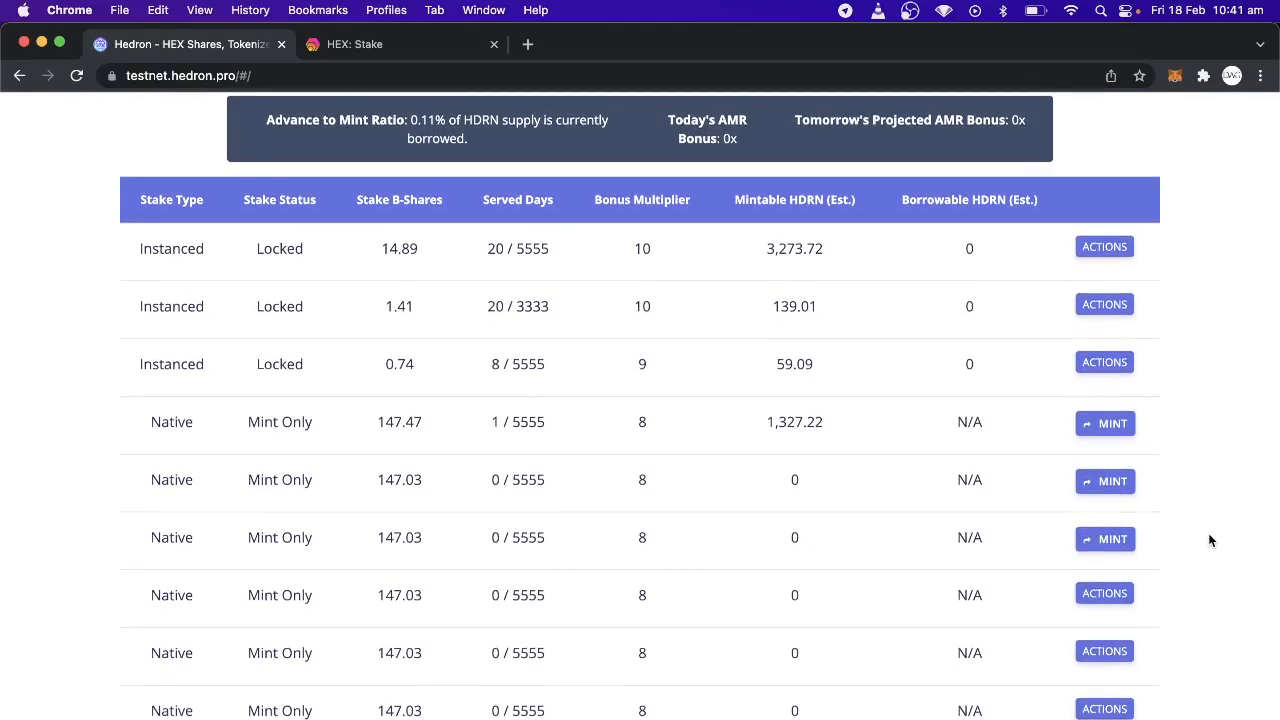
{"action": "mouse_move", "coordinate": [434, 640]}
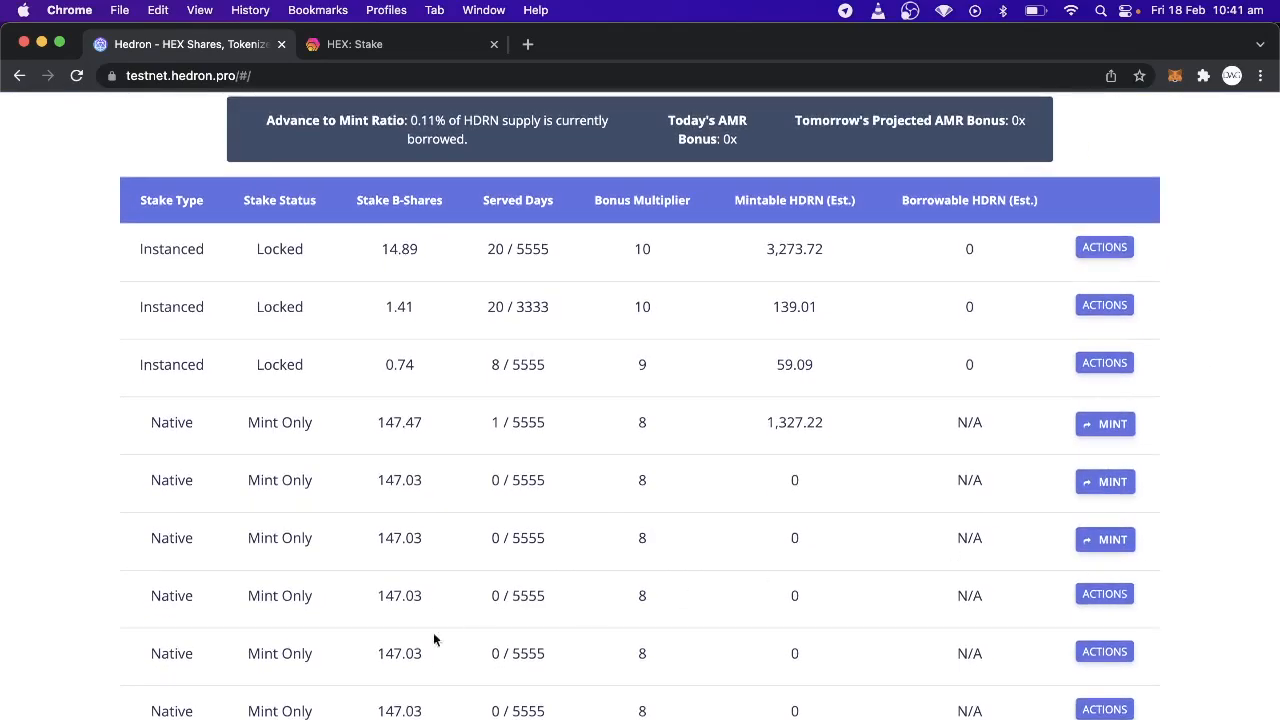
{"action": "mouse_move", "coordinate": [314, 566]}
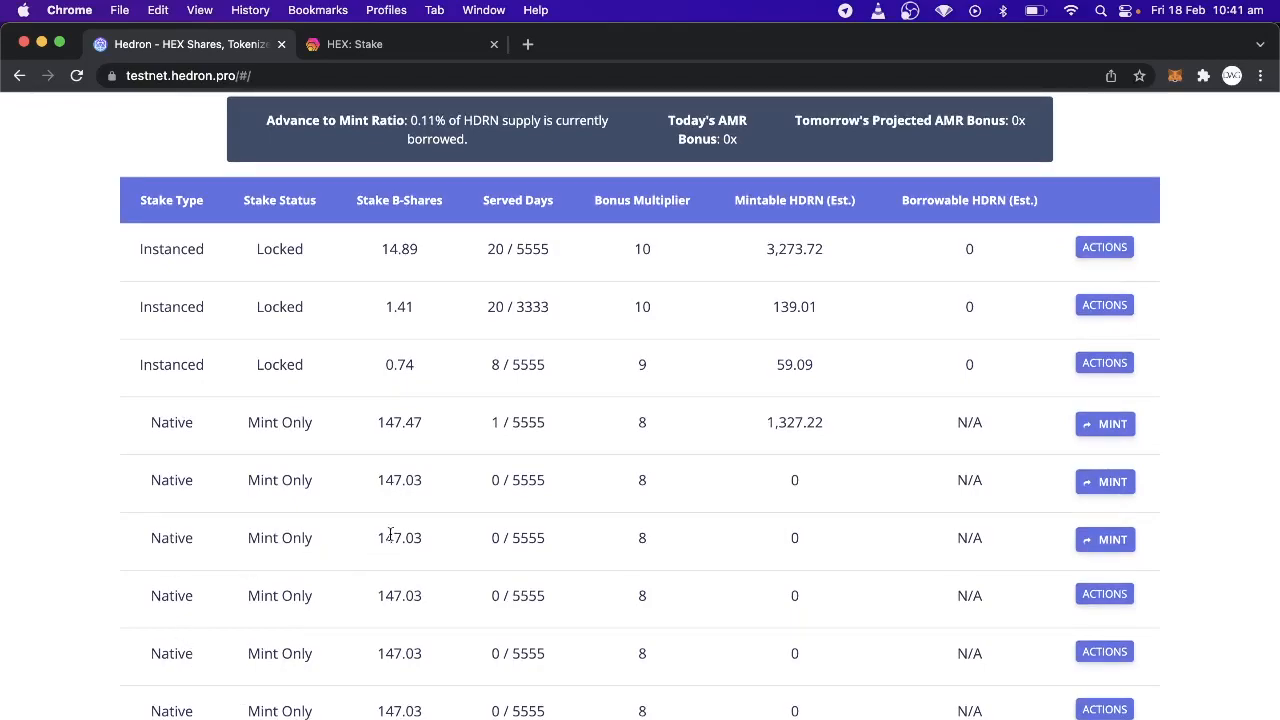
{"action": "mouse_move", "coordinate": [446, 541]}
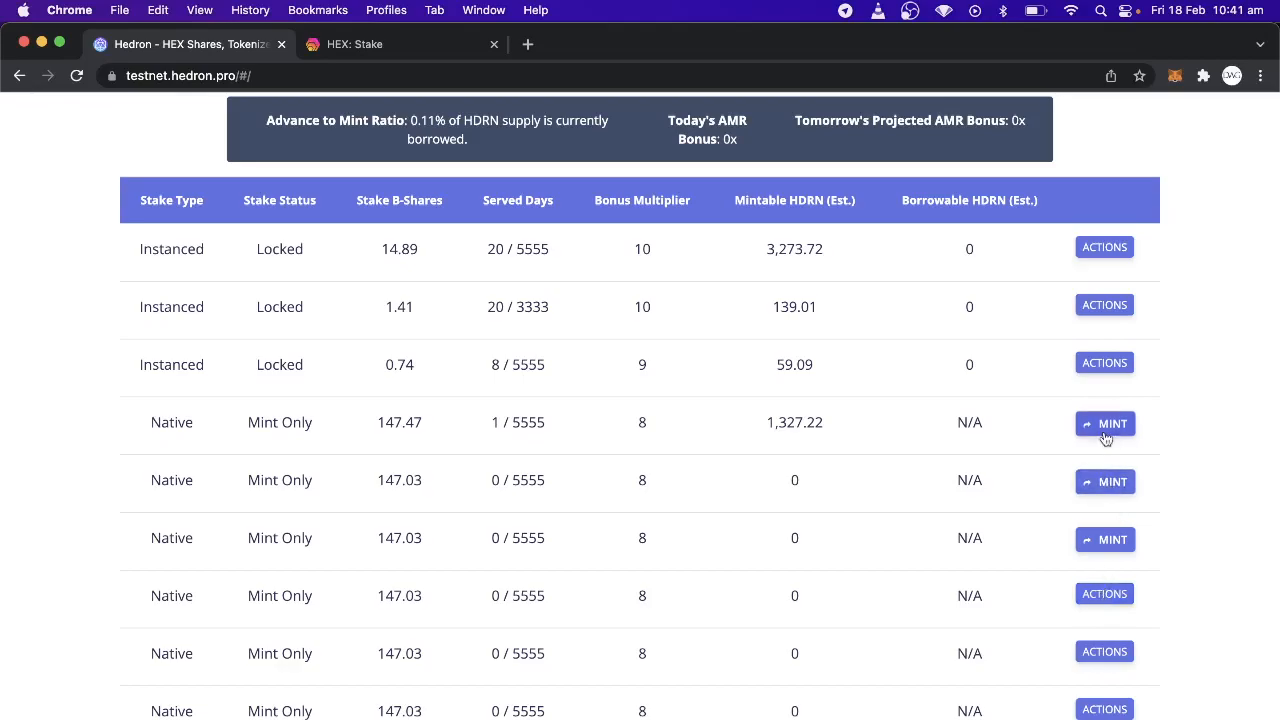
{"action": "mouse_move", "coordinate": [1104, 593]}
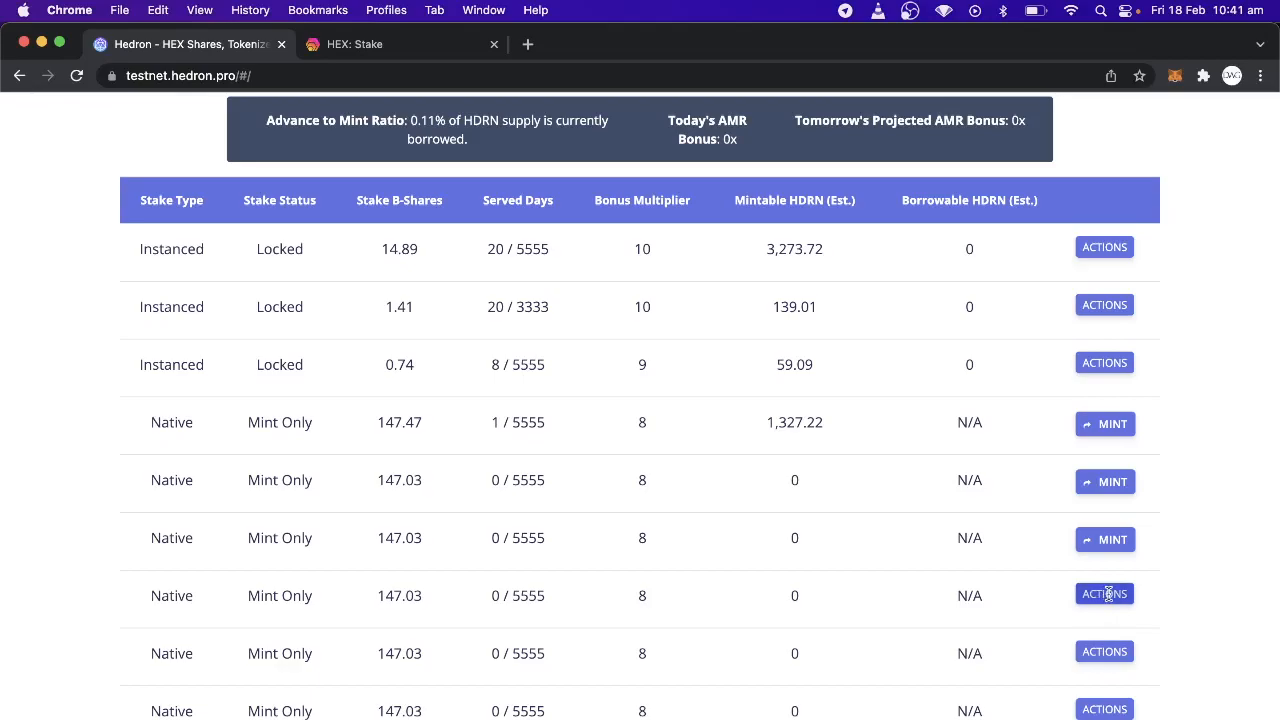
Claim the first unclaimed native stake and confirm the transaction in MetaMask.
{"action": "left_click", "coordinate": [1104, 593]}
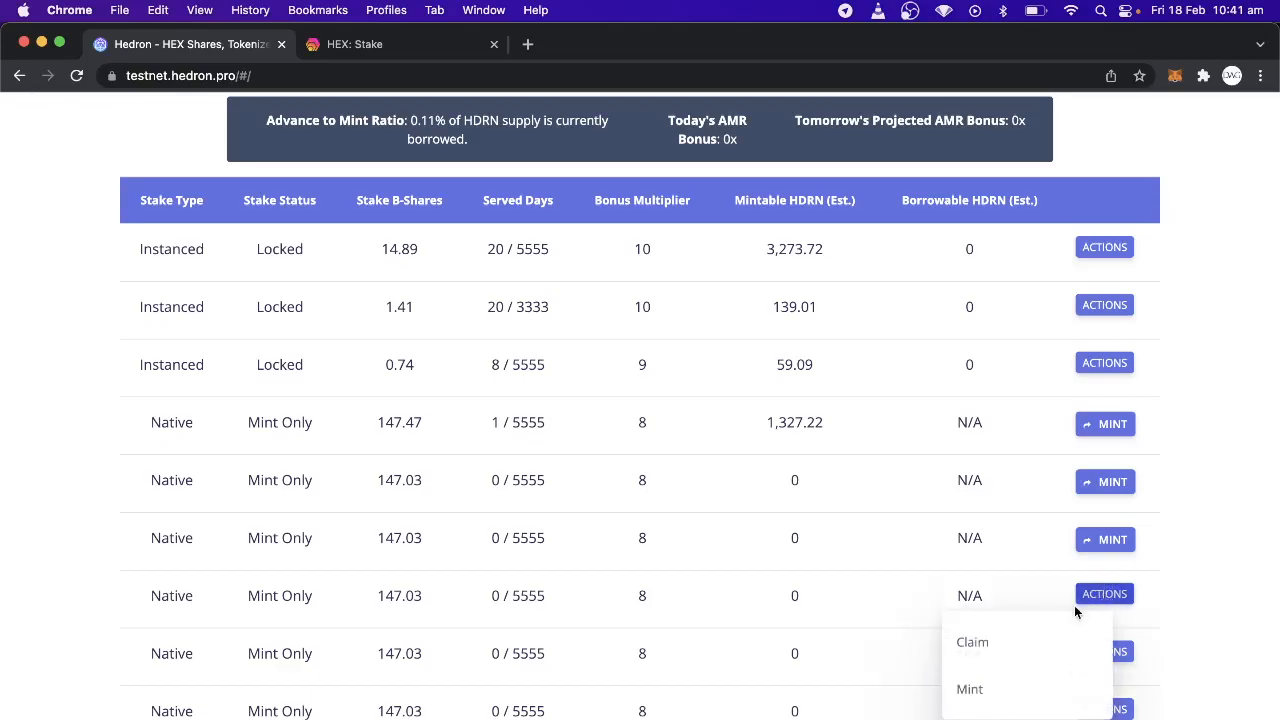
{"action": "left_click", "coordinate": [971, 641]}
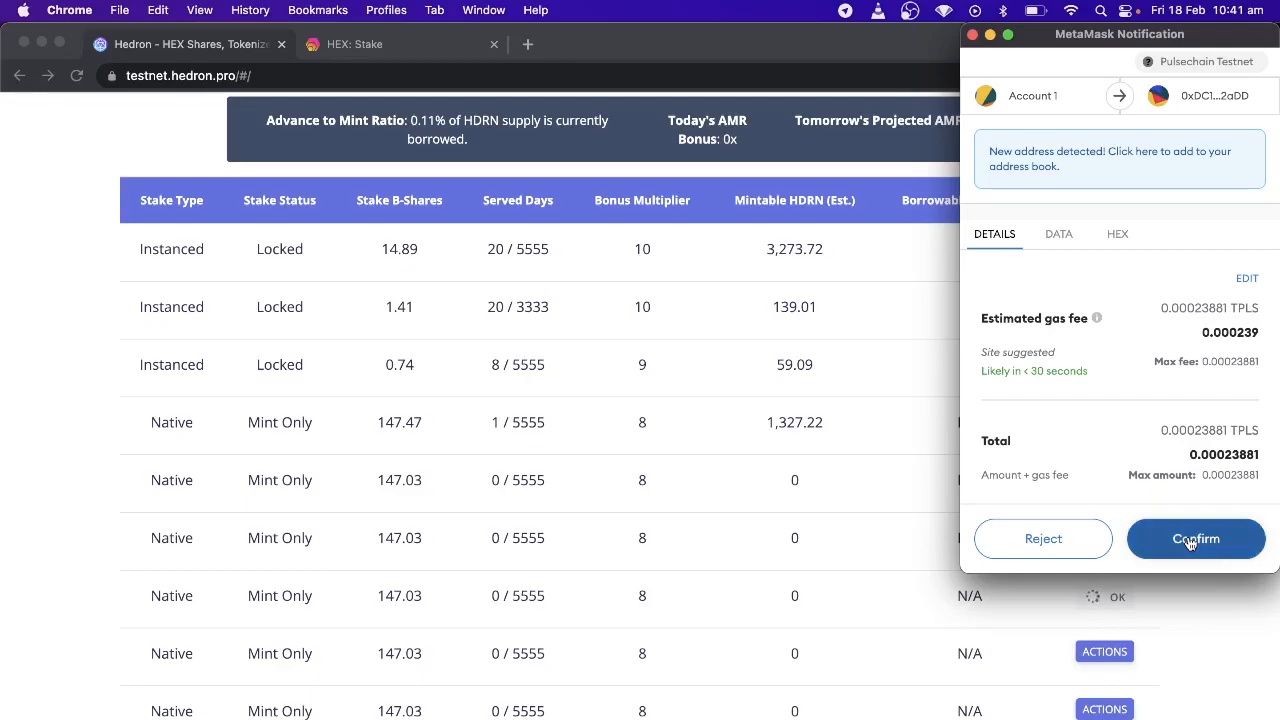
{"action": "left_click", "coordinate": [1196, 539]}
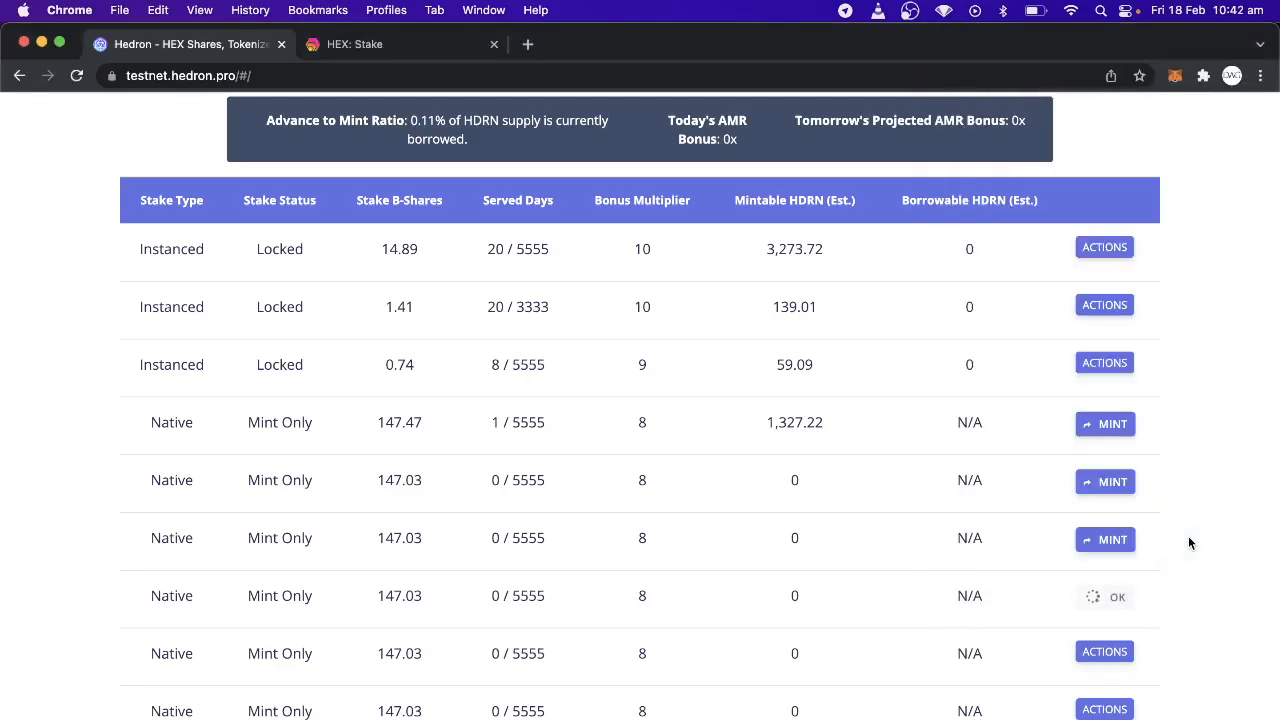
{"action": "mouse_move", "coordinate": [978, 590]}
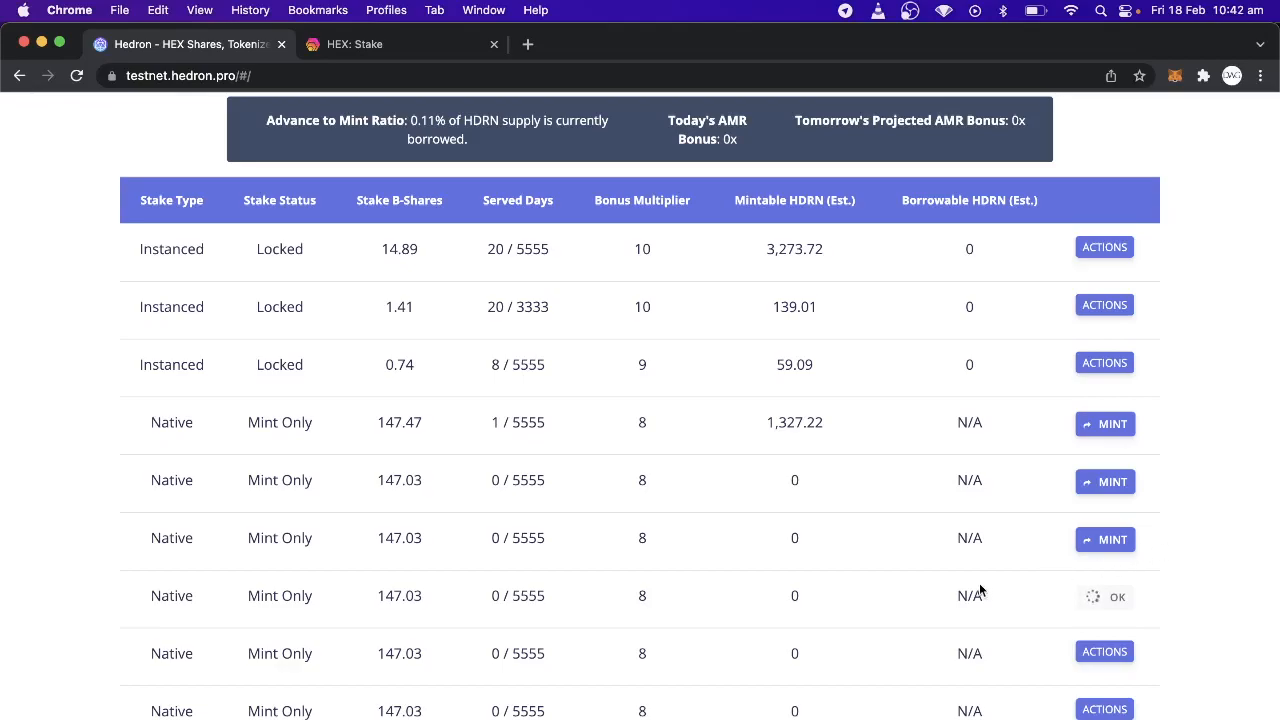
{"action": "mouse_move", "coordinate": [1024, 674]}
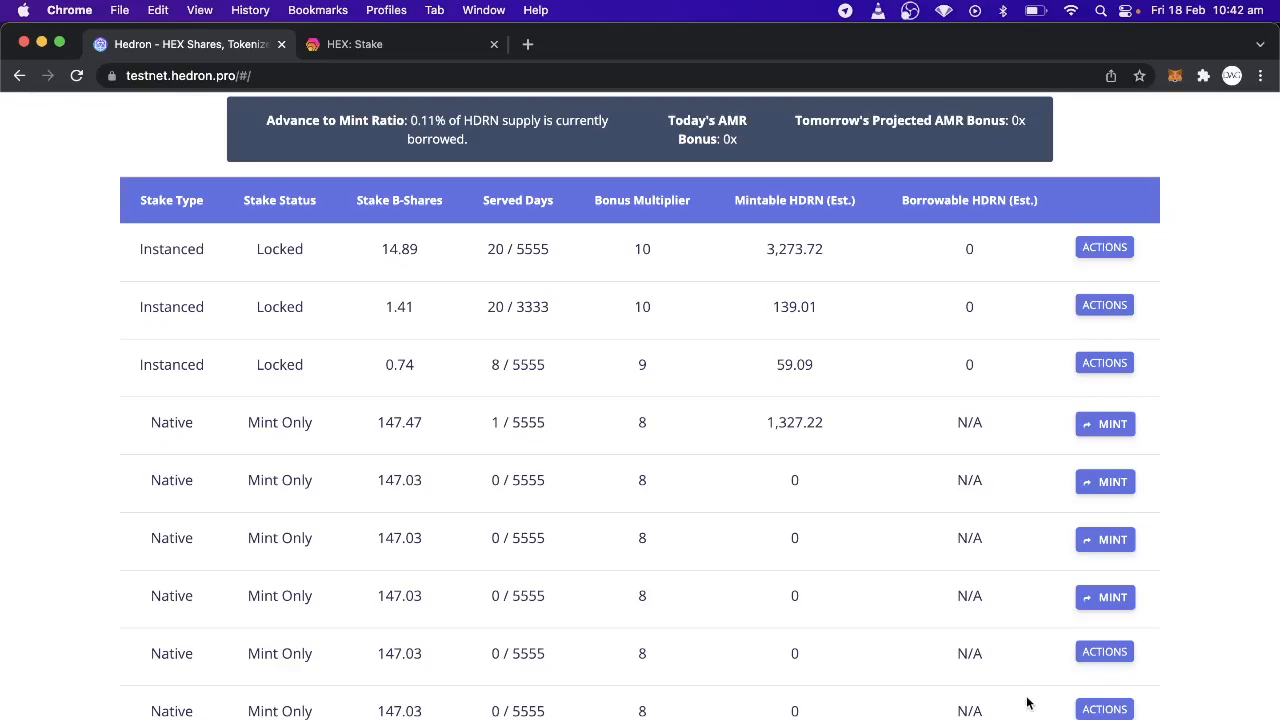
{"action": "mouse_move", "coordinate": [1043, 655]}
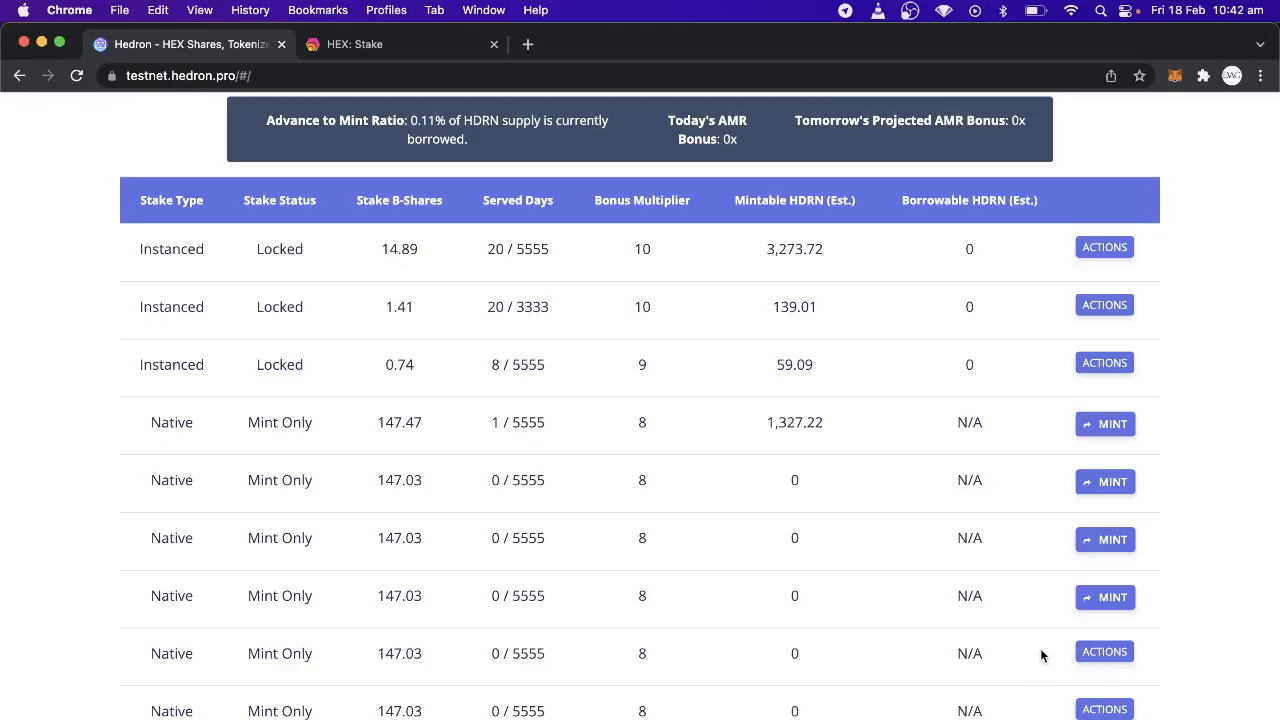
{"action": "mouse_move", "coordinate": [845, 462]}
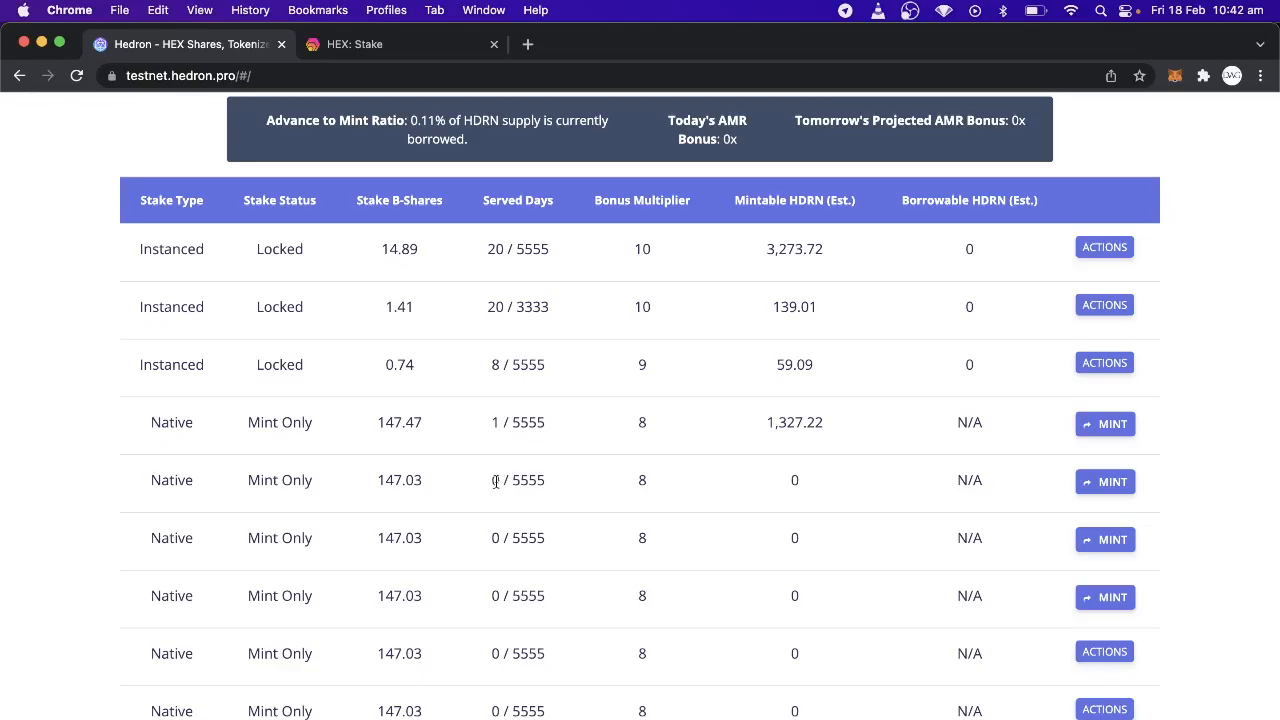
{"action": "mouse_move", "coordinate": [502, 461]}
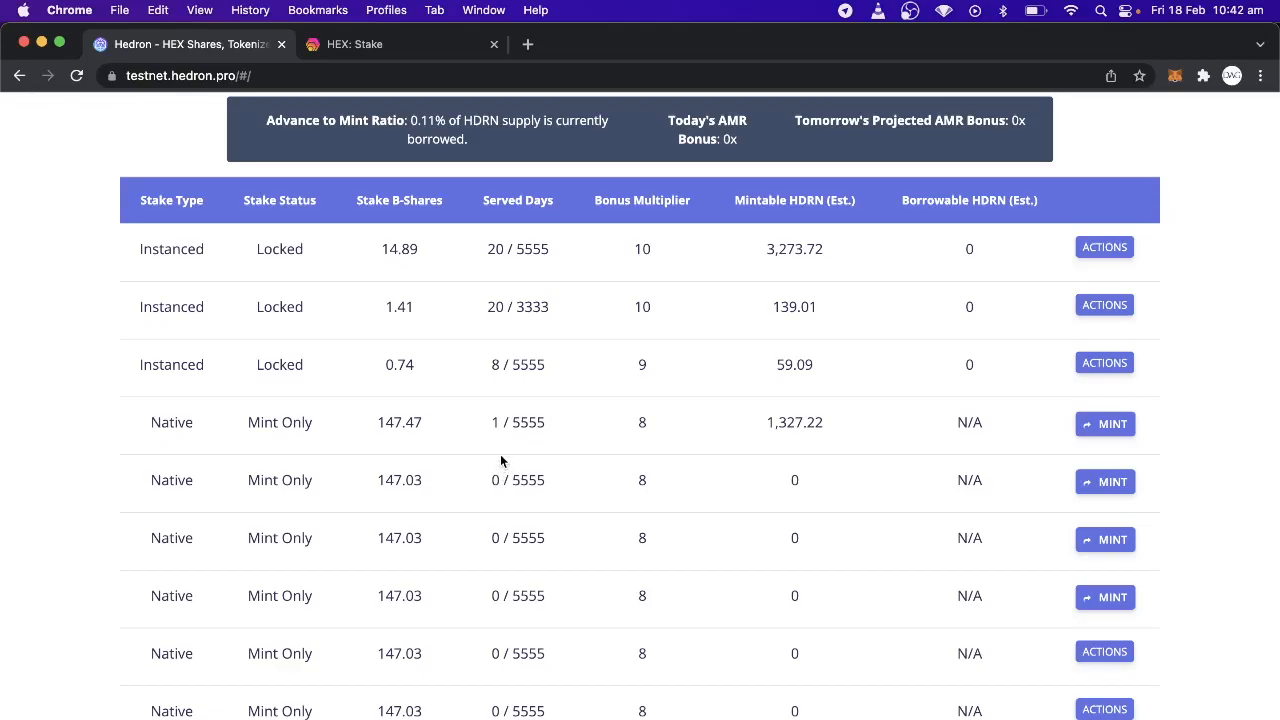
{"action": "mouse_move", "coordinate": [499, 423]}
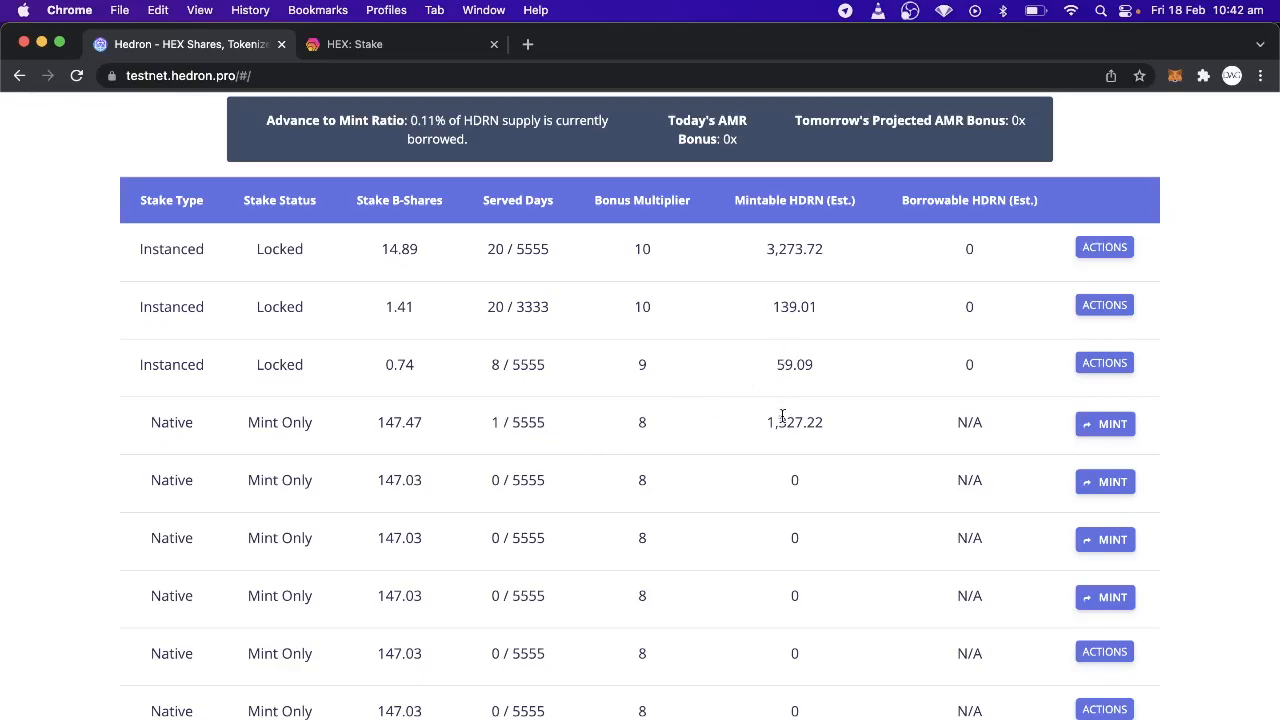
{"action": "mouse_move", "coordinate": [795, 422]}
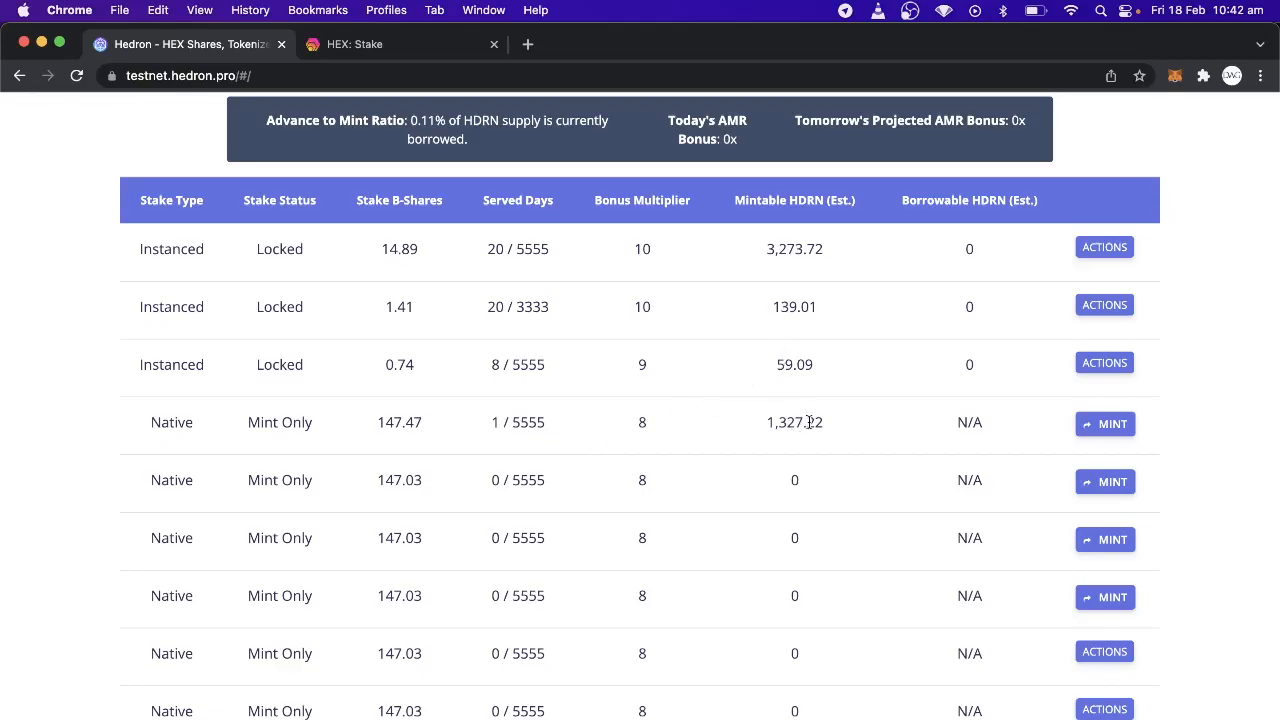
{"action": "mouse_move", "coordinate": [435, 425]}
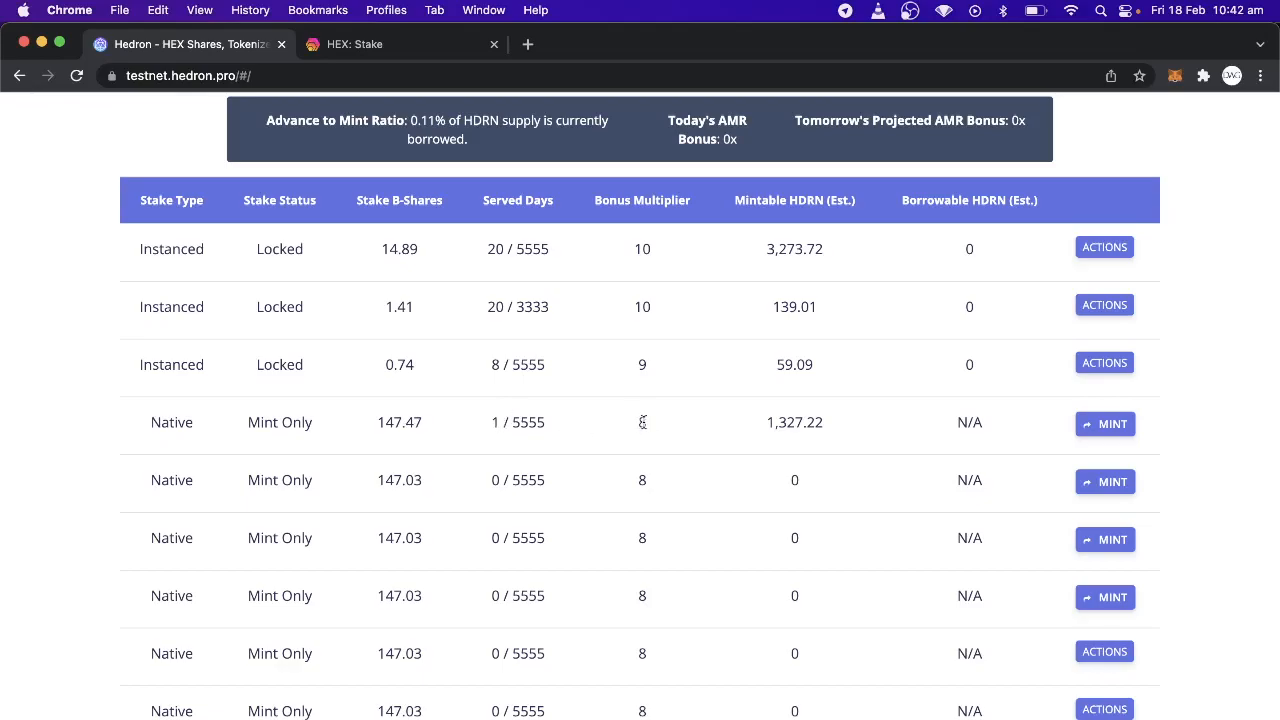
{"action": "mouse_move", "coordinate": [642, 422]}
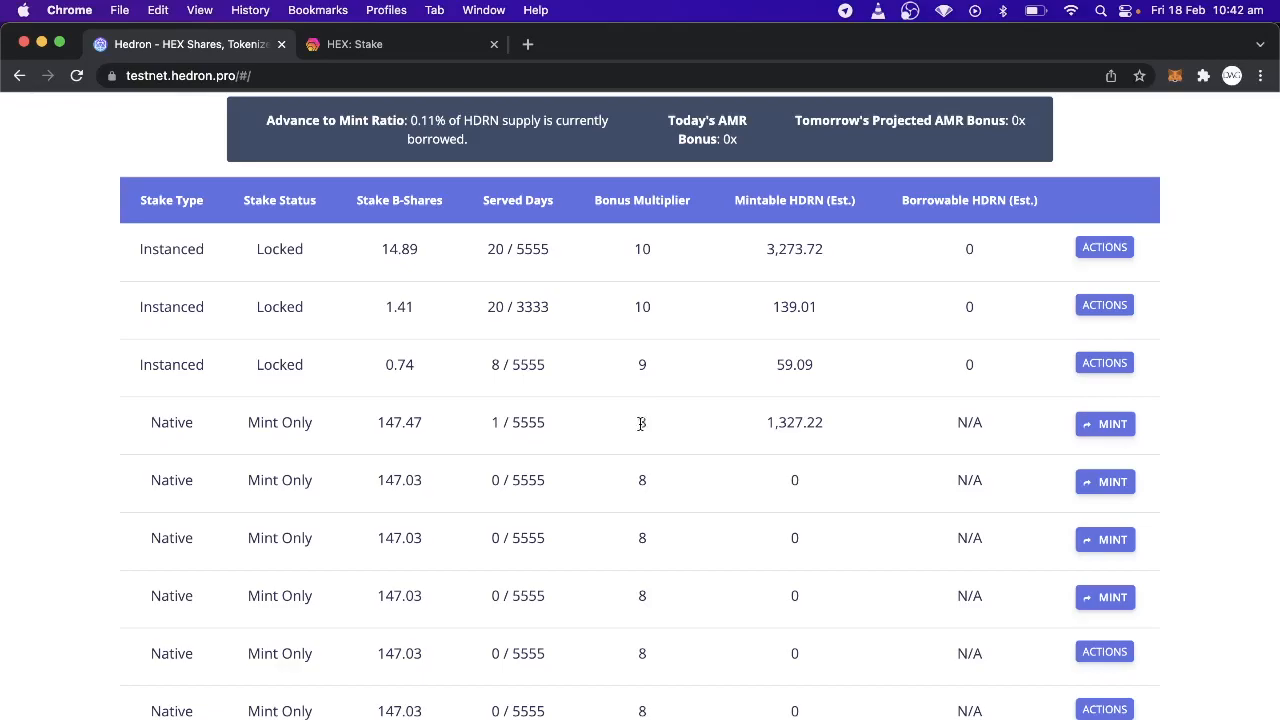
{"action": "mouse_move", "coordinate": [410, 442]}
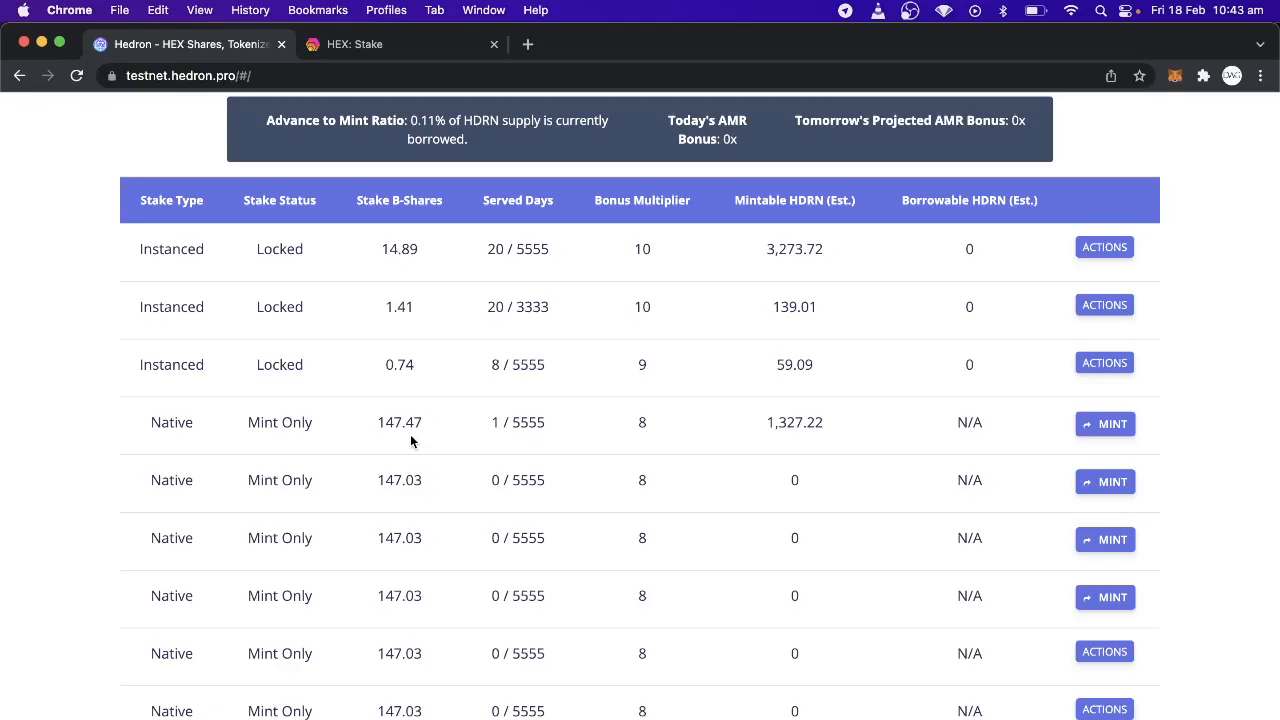
{"action": "mouse_move", "coordinate": [435, 428]}
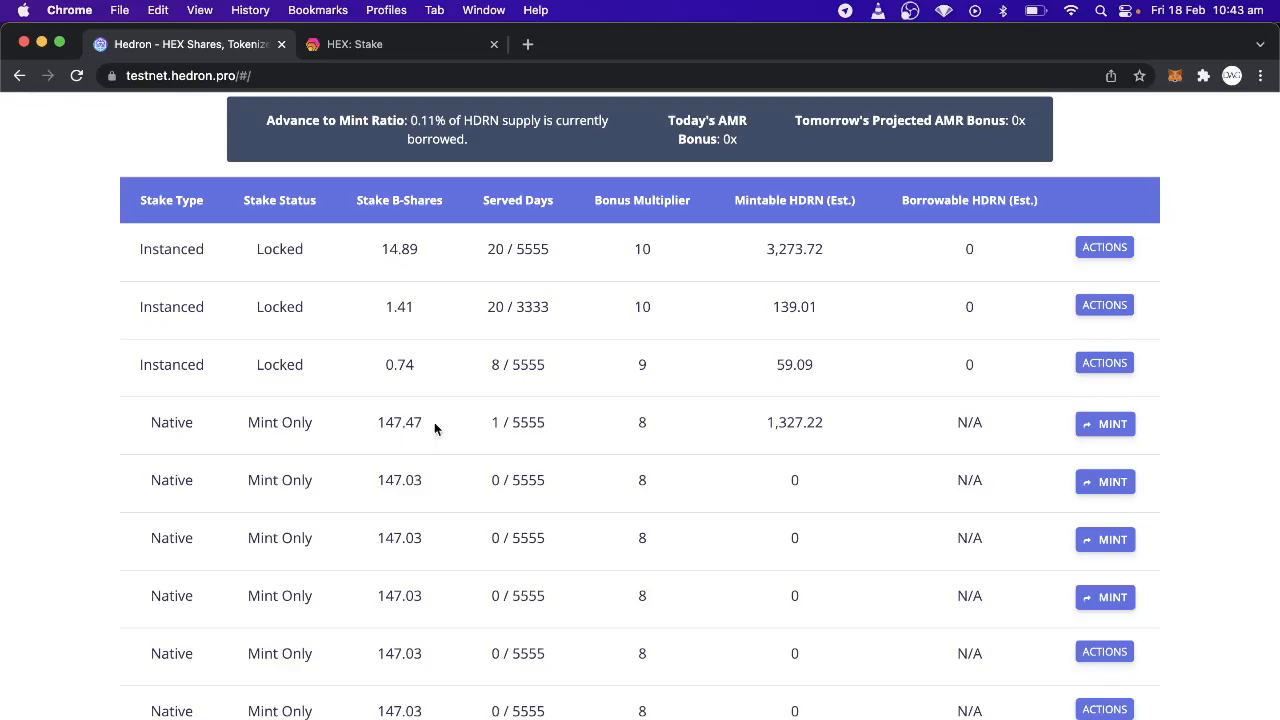
{"action": "mouse_move", "coordinate": [800, 428]}
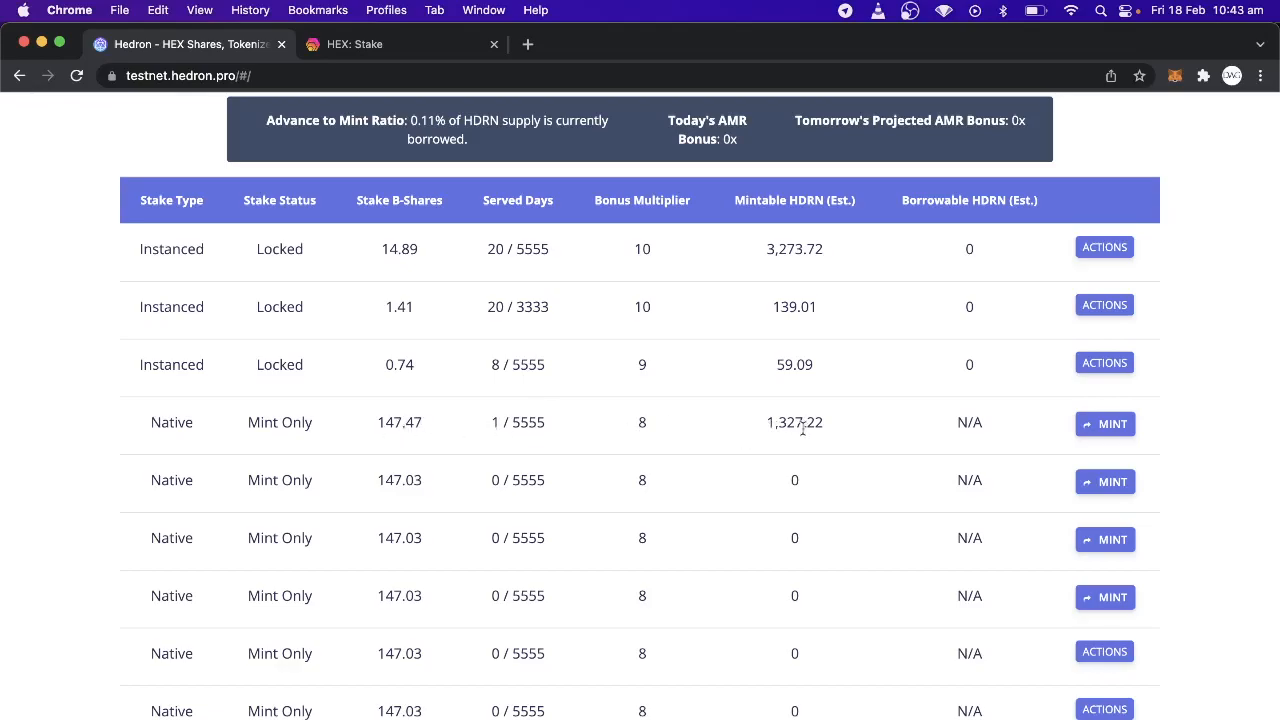
{"action": "mouse_move", "coordinate": [840, 432]}
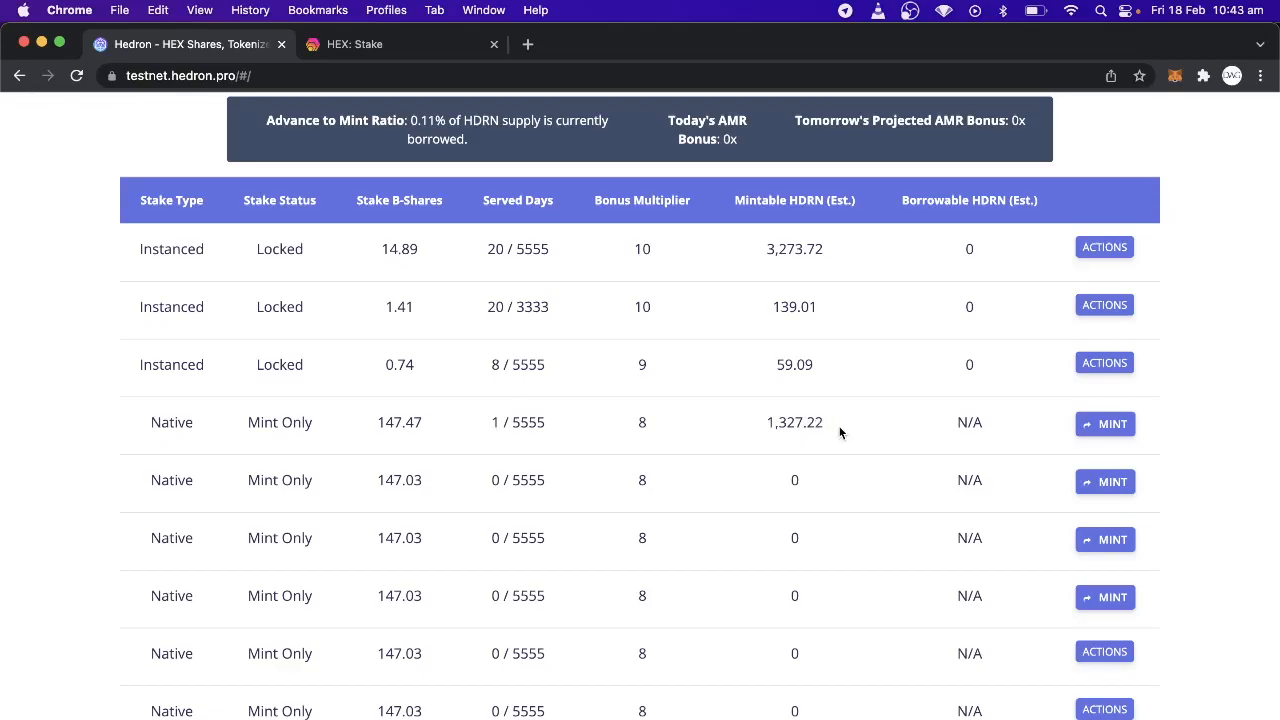
{"action": "mouse_move", "coordinate": [1105, 423]}
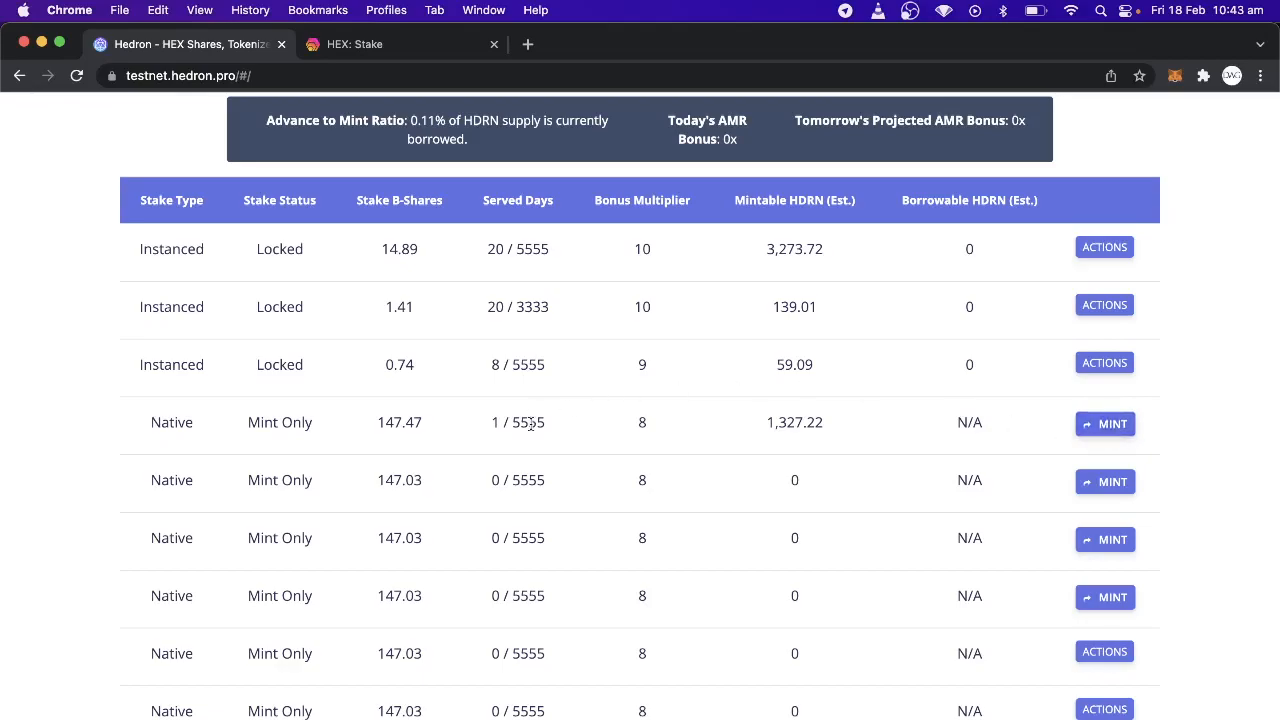
{"action": "mouse_move", "coordinate": [937, 427]}
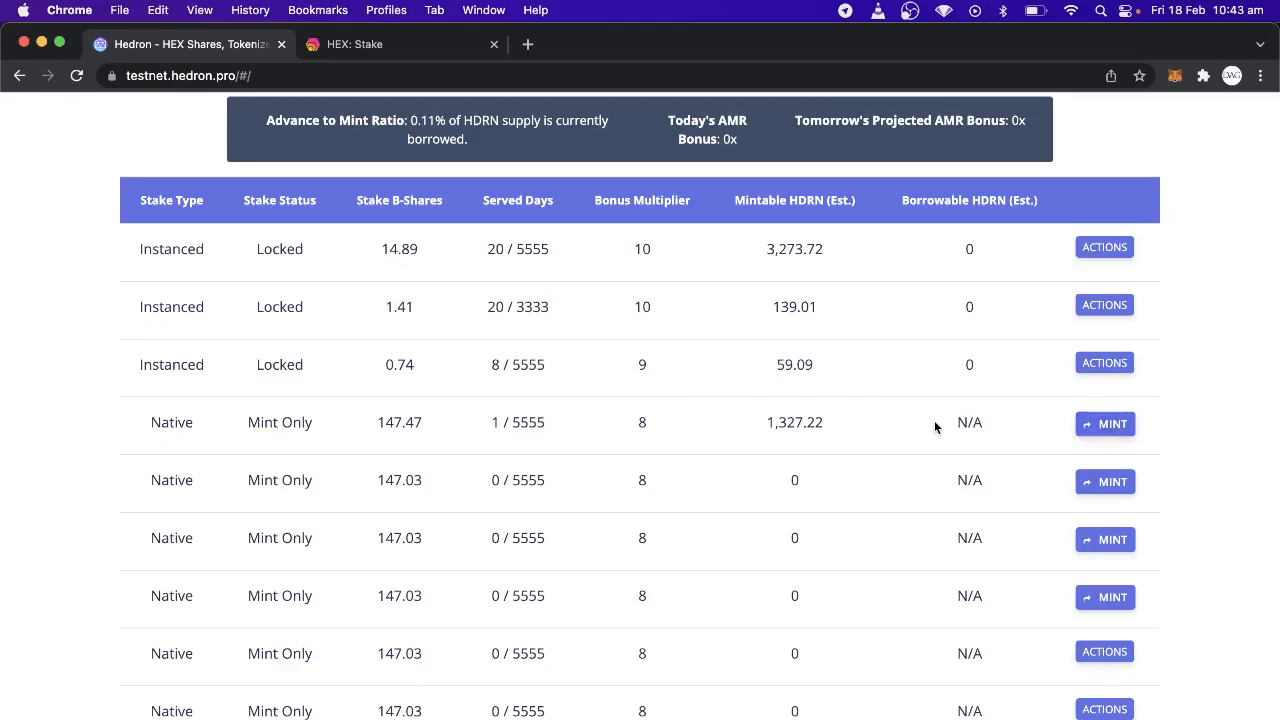
{"action": "mouse_move", "coordinate": [723, 432]}
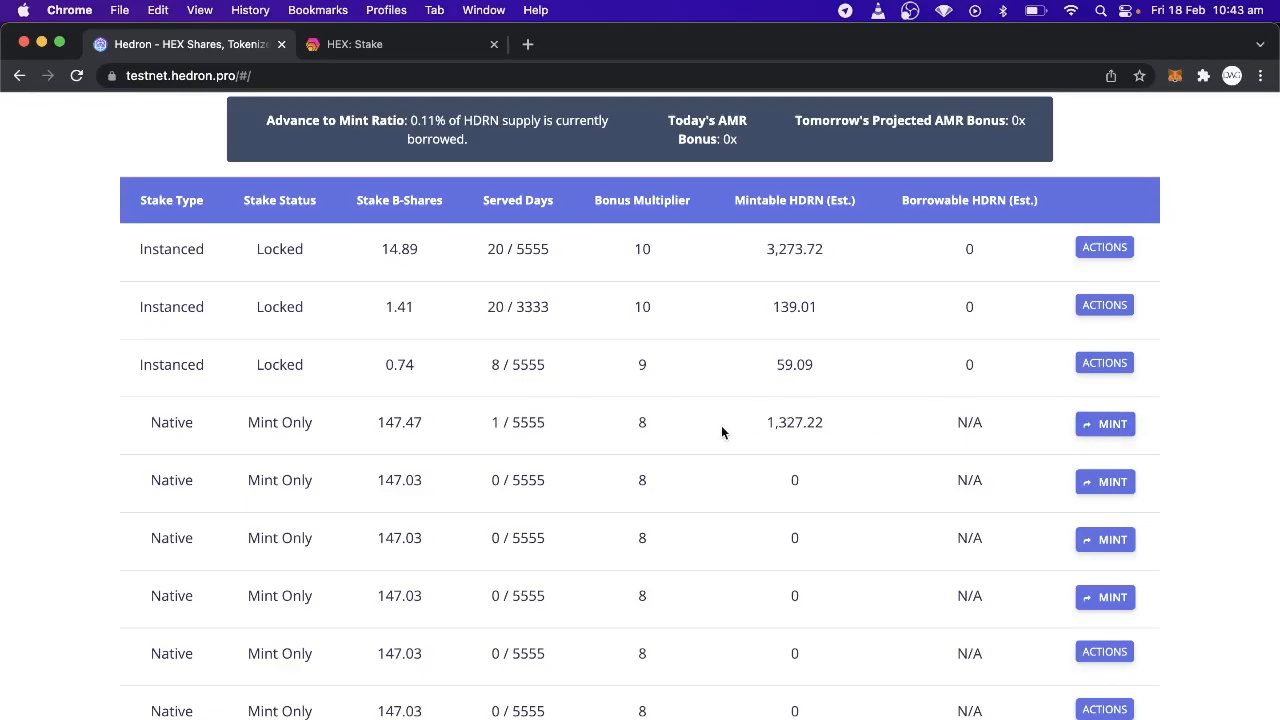
{"action": "mouse_move", "coordinate": [1105, 423]}
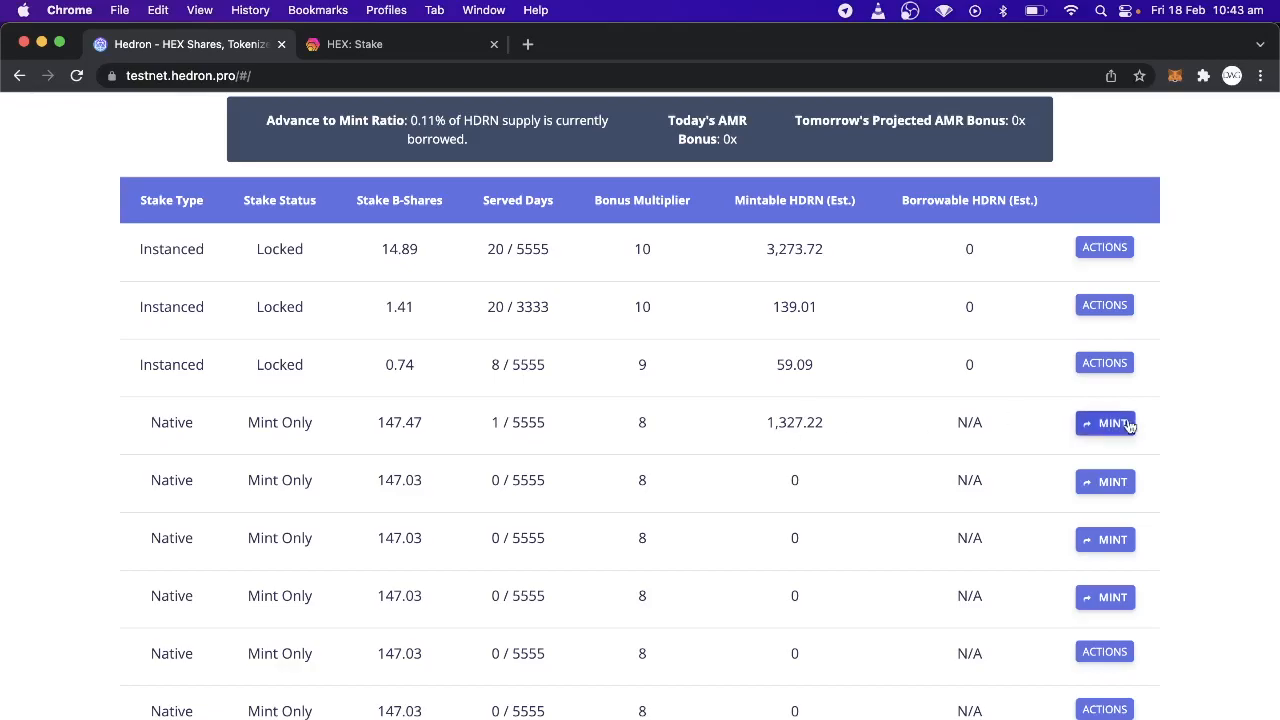
Mint the native stake's 1,327.22 HDRN and approve the transaction.
{"action": "left_click", "coordinate": [1105, 422]}
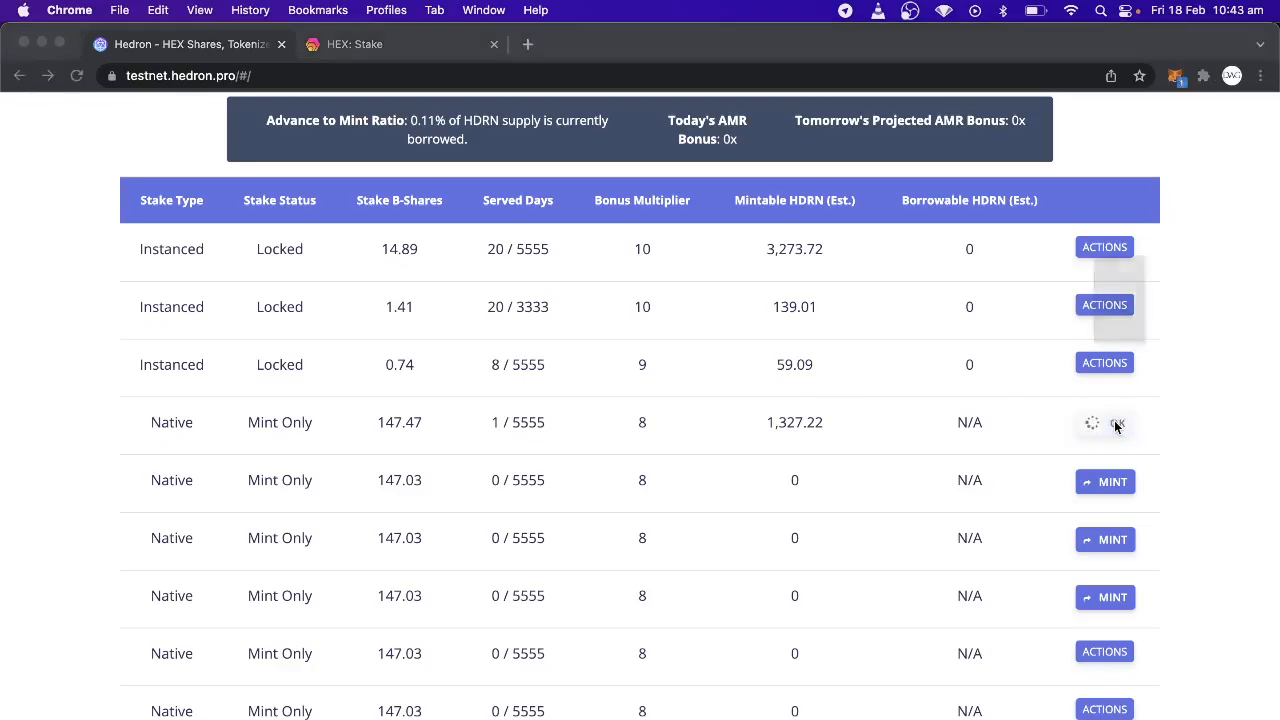
{"action": "left_click", "coordinate": [1117, 422]}
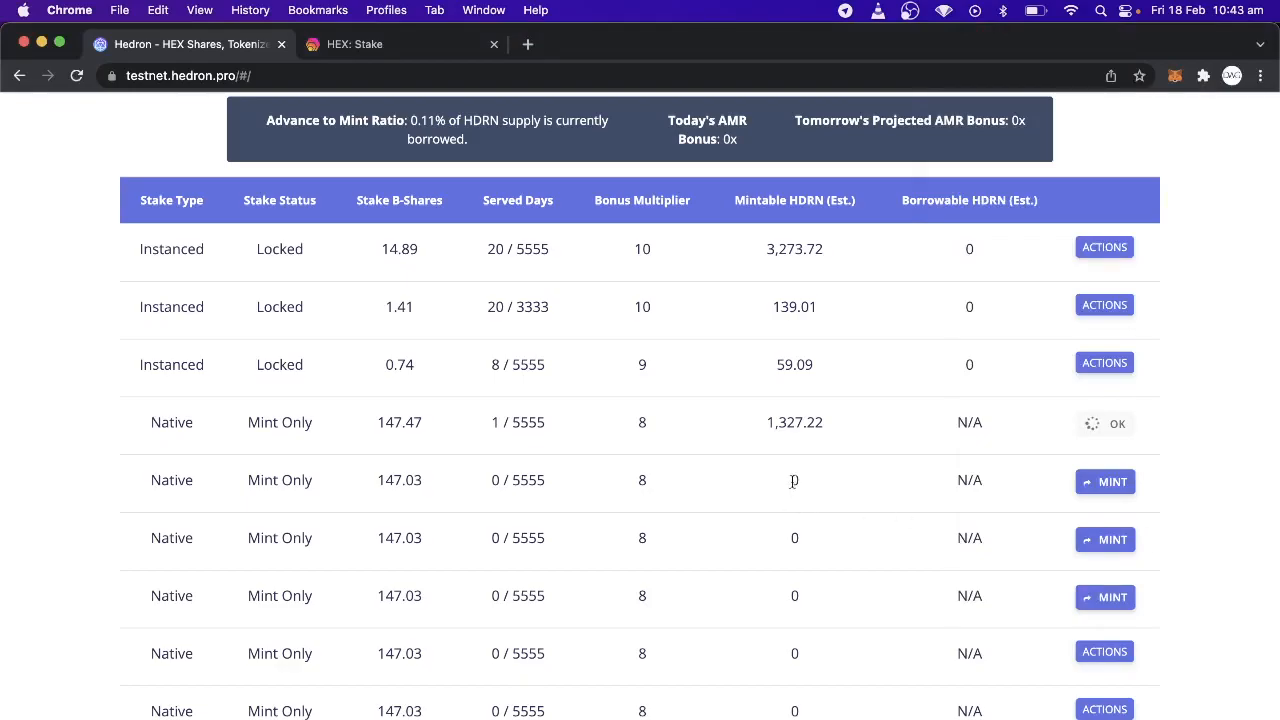
{"action": "mouse_move", "coordinate": [791, 451]}
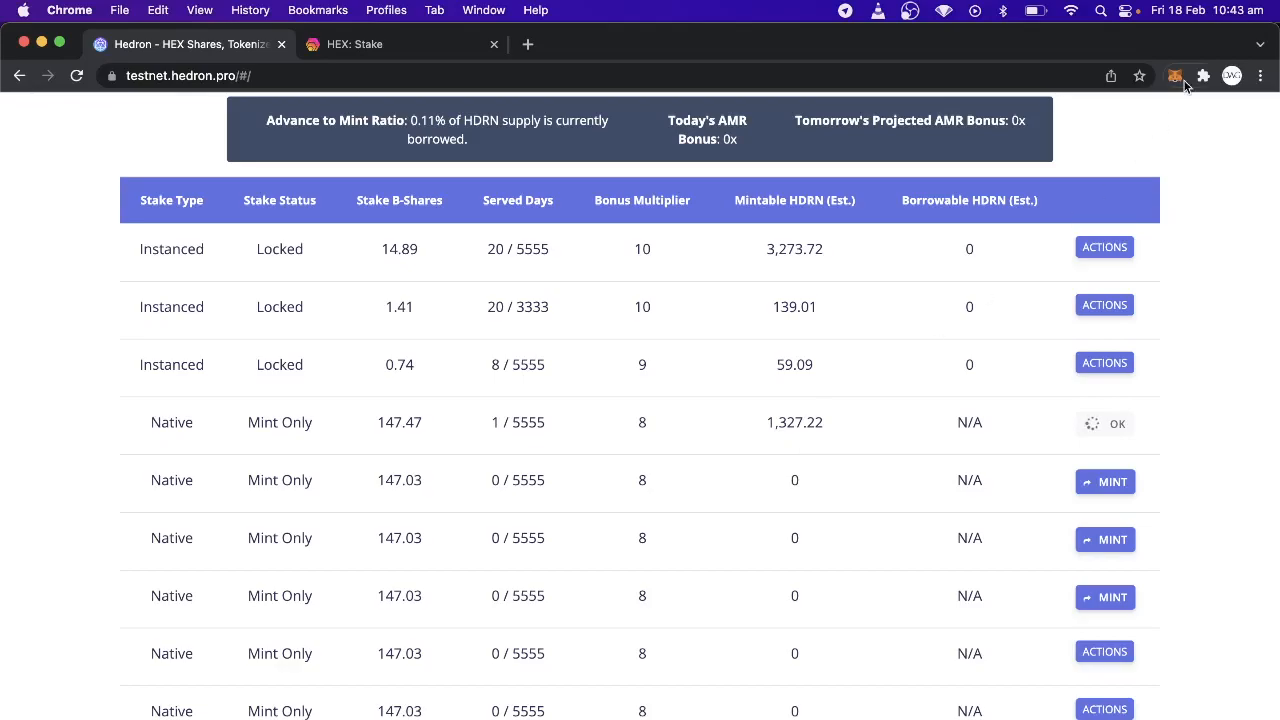
Show MetaMask's asset list with the HDRN balance of about 4,550,612.
{"action": "left_click", "coordinate": [1175, 76]}
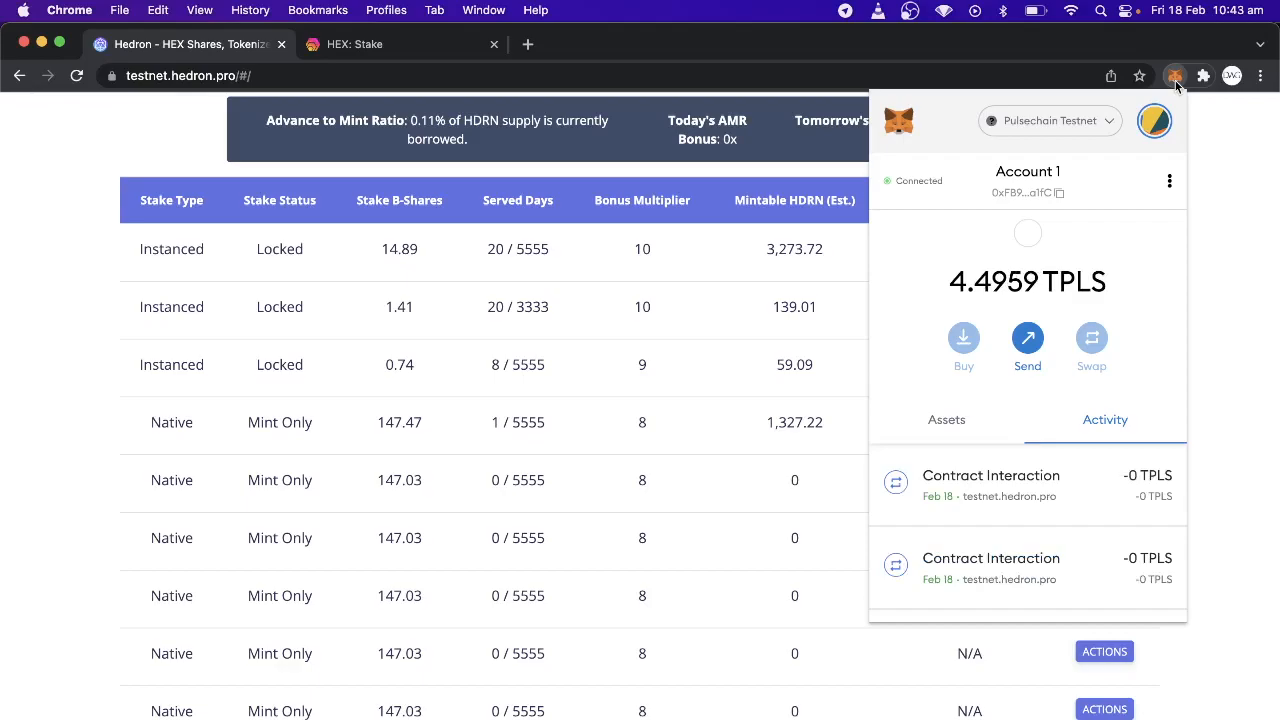
{"action": "left_click", "coordinate": [945, 419]}
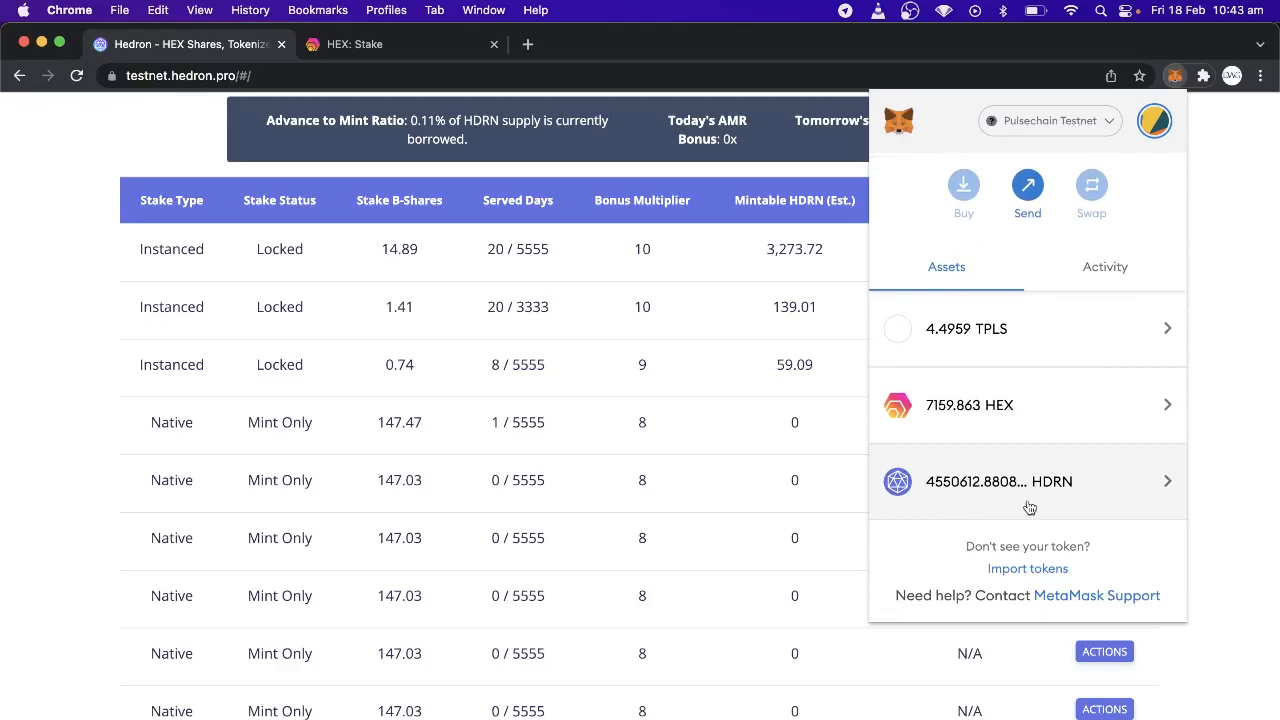
{"action": "mouse_move", "coordinate": [1008, 509]}
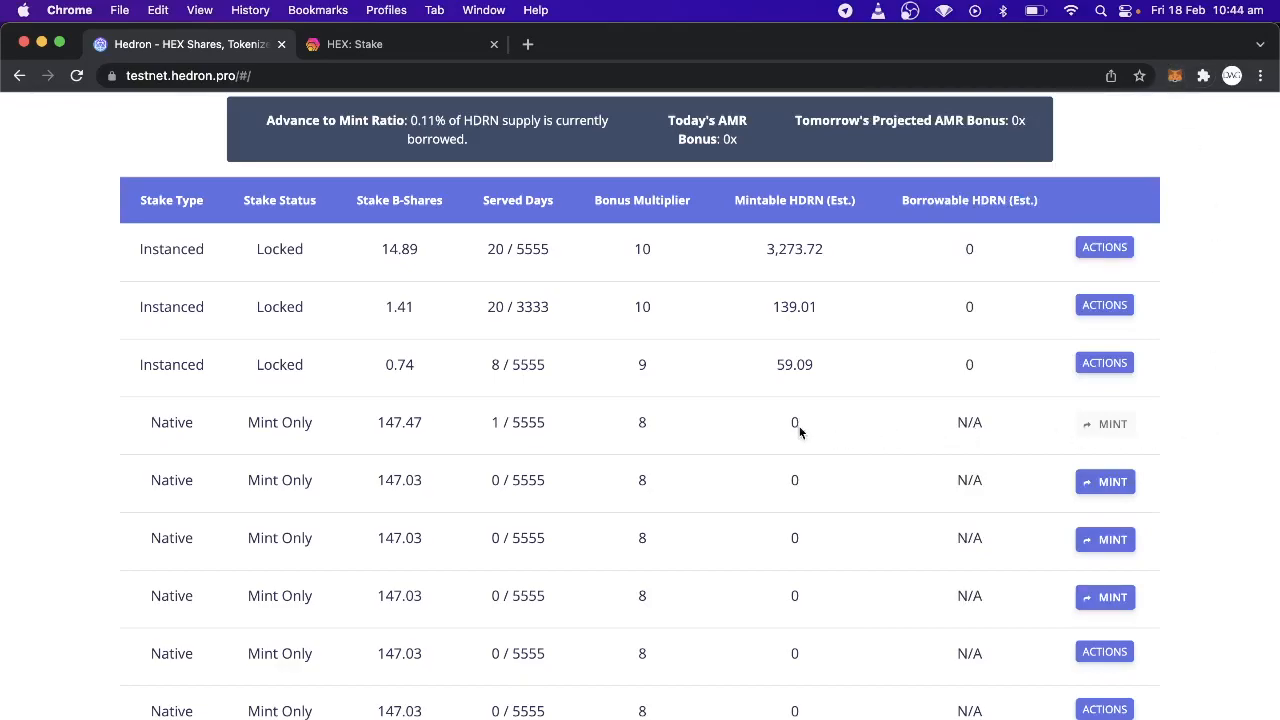
{"action": "mouse_move", "coordinate": [515, 445]}
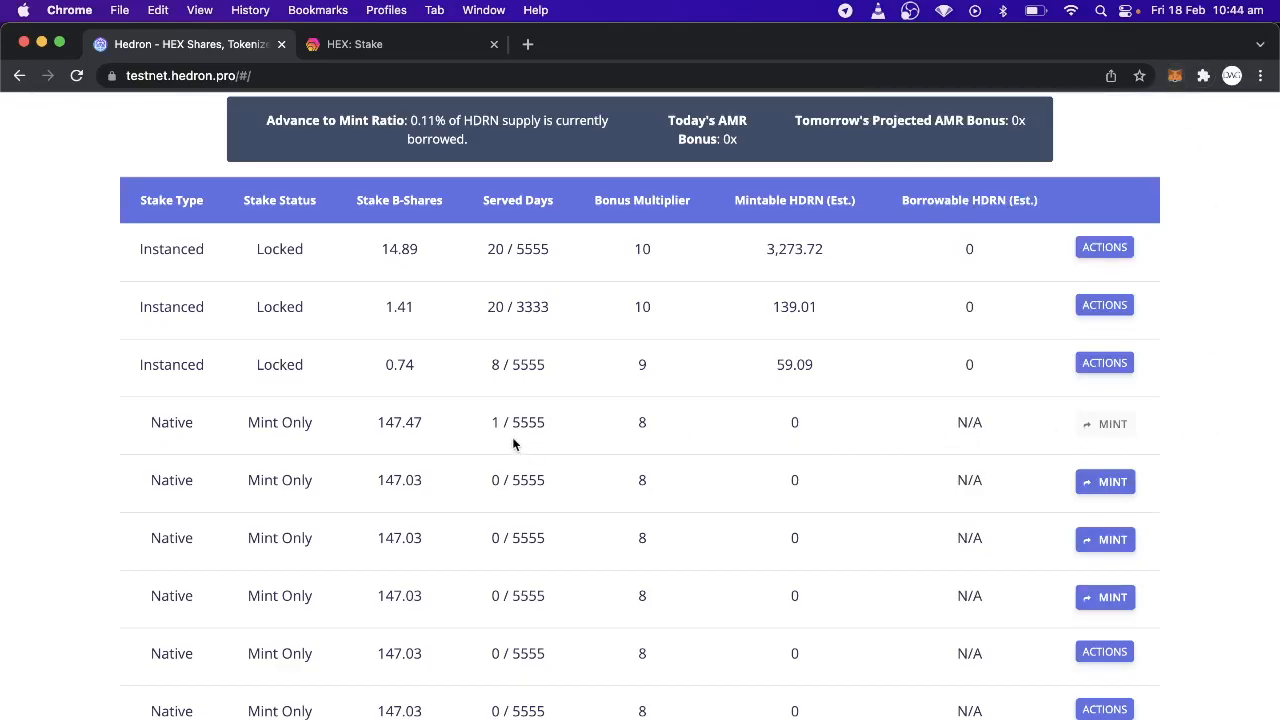
{"action": "mouse_move", "coordinate": [506, 442]}
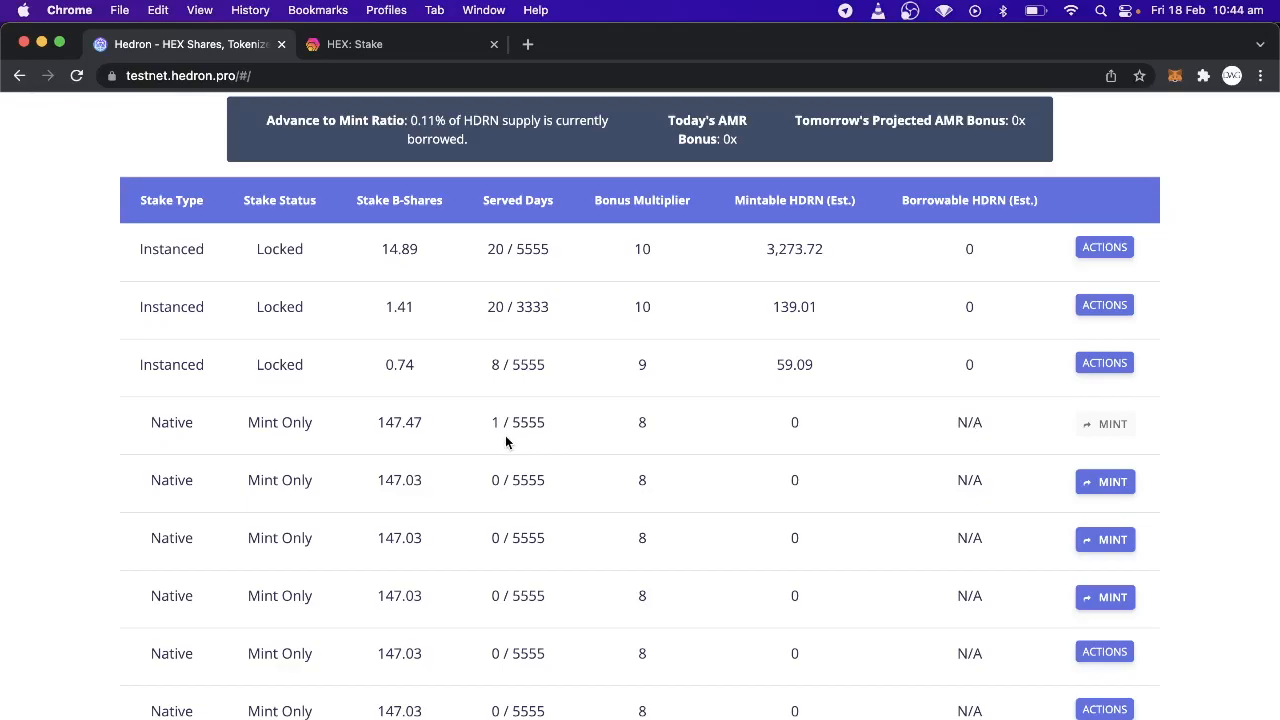
{"action": "mouse_move", "coordinate": [810, 414]}
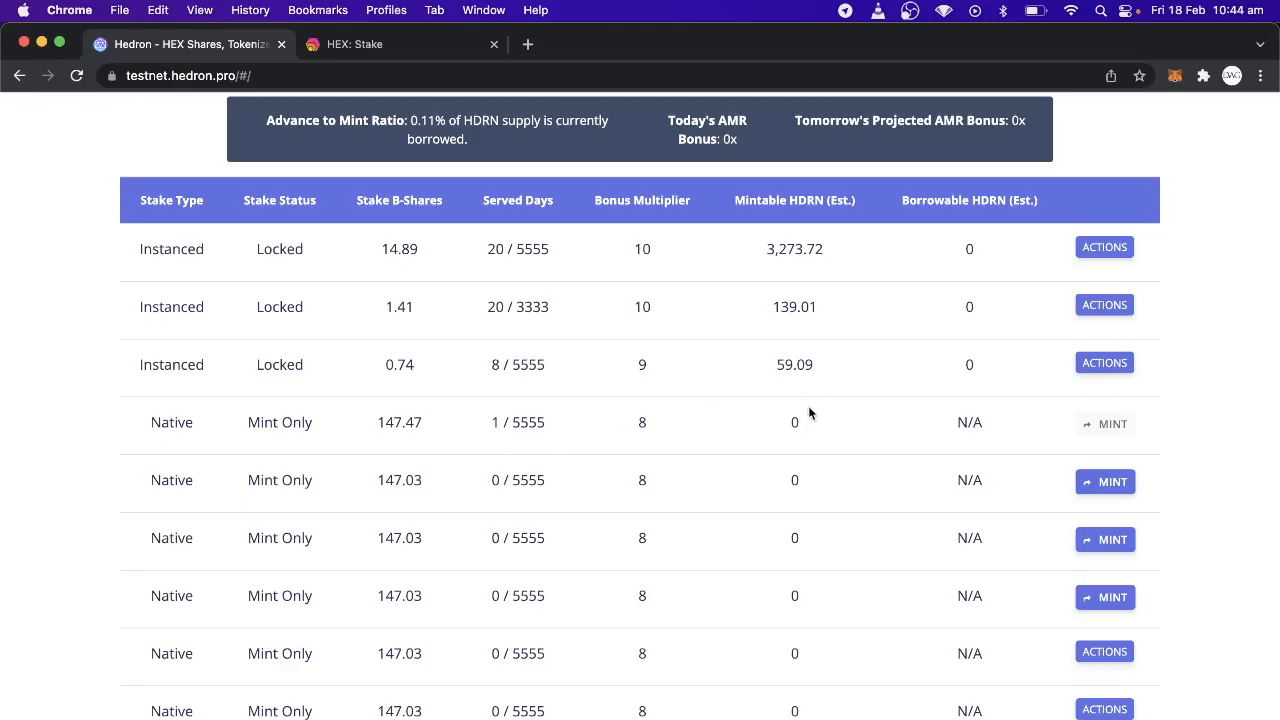